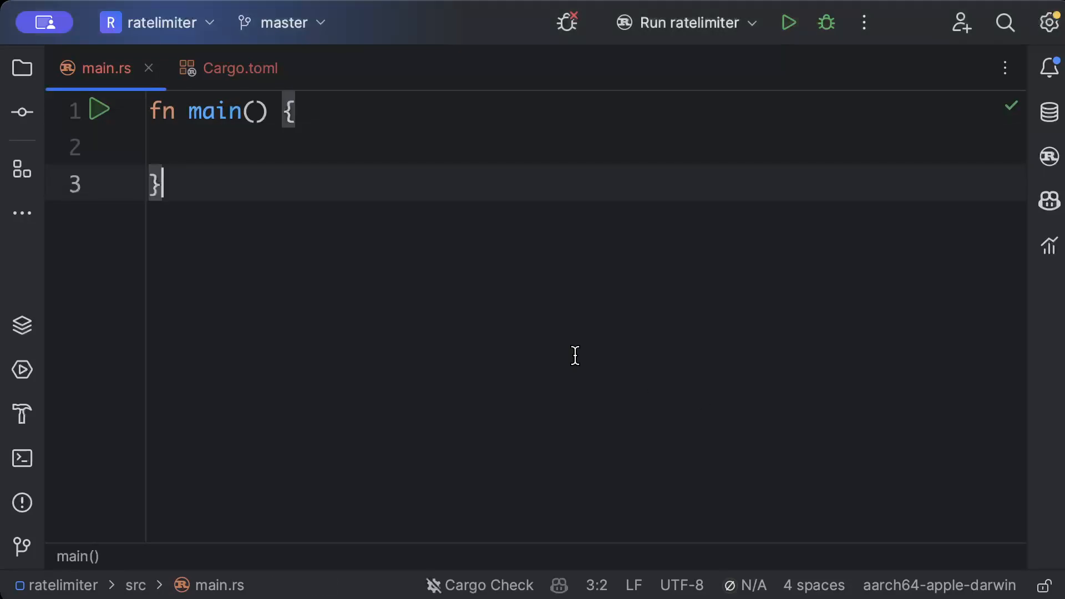
Open the ratelimiter project's Cargo.toml manifest from main.rs
{"action": "left_click", "coordinate": [294, 145]}
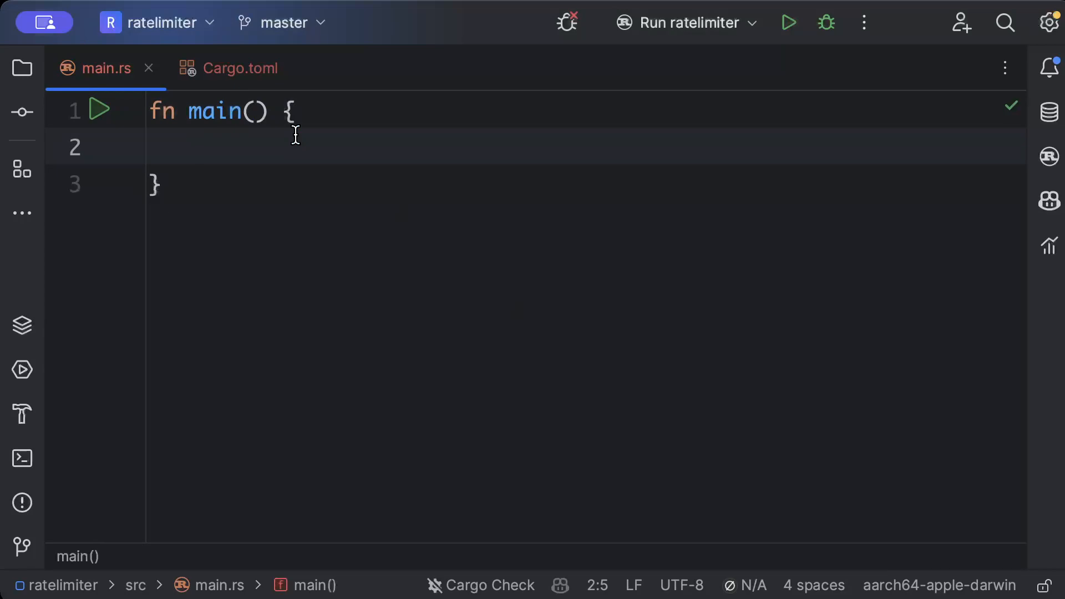
{"action": "left_click", "coordinate": [238, 67]}
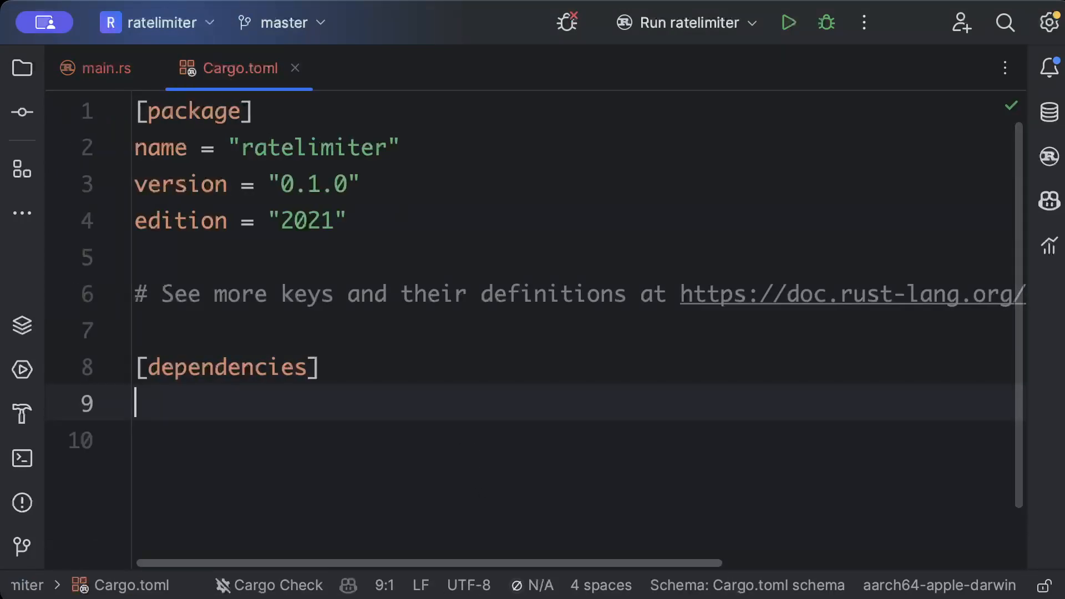
Add axum 0.7.4 and tokio 1.36.0 with "full" features, then close Cargo.toml
{"action": "type", "text": "axum = \"0.7.4"}
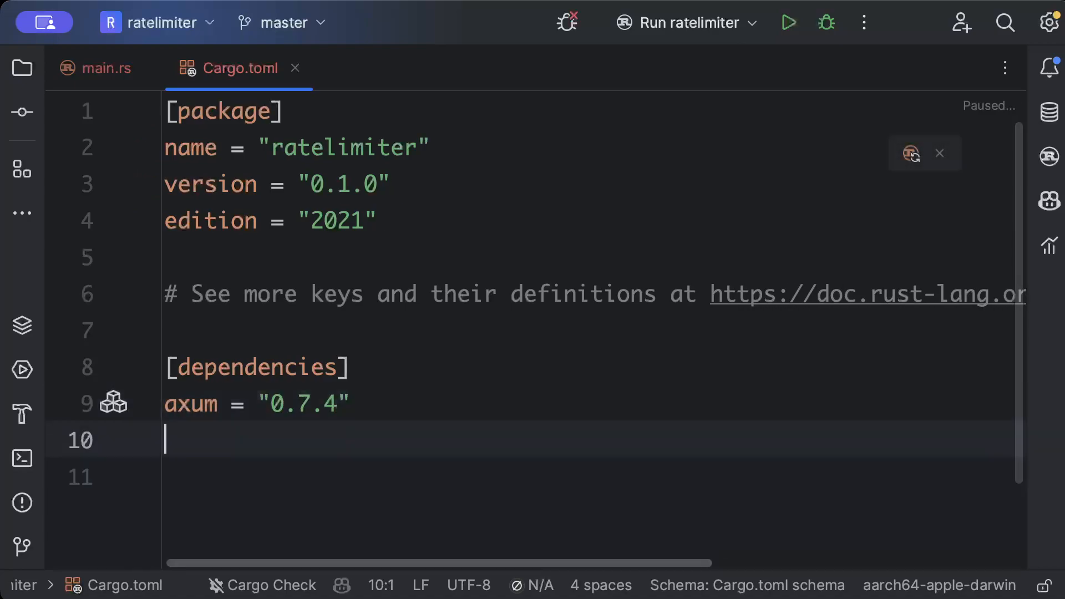
{"action": "type", "text": "t"}
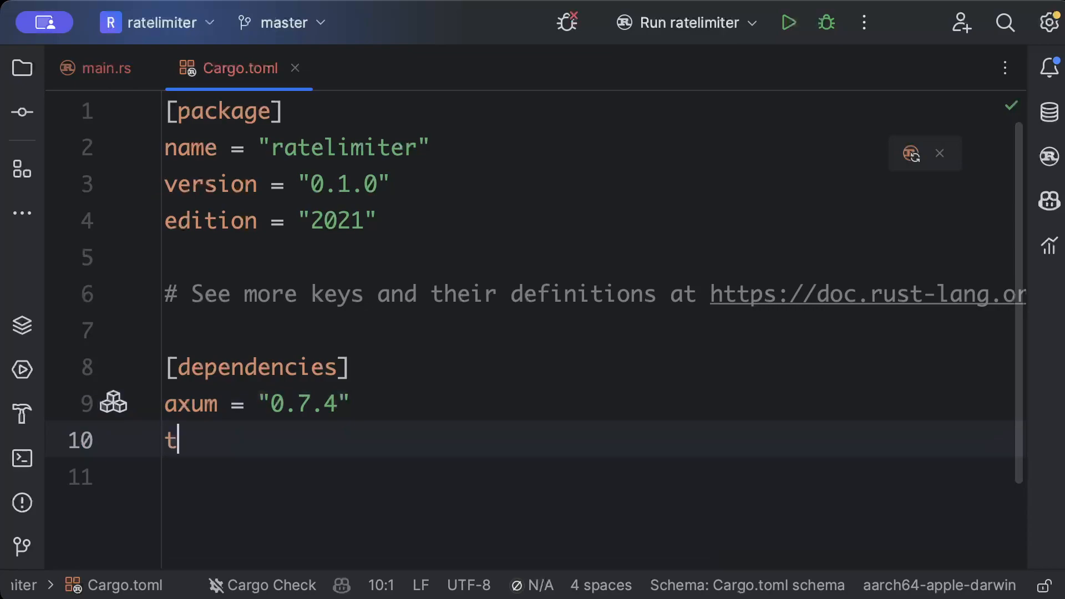
{"action": "type", "text": "okio = \"1.36.0\""}
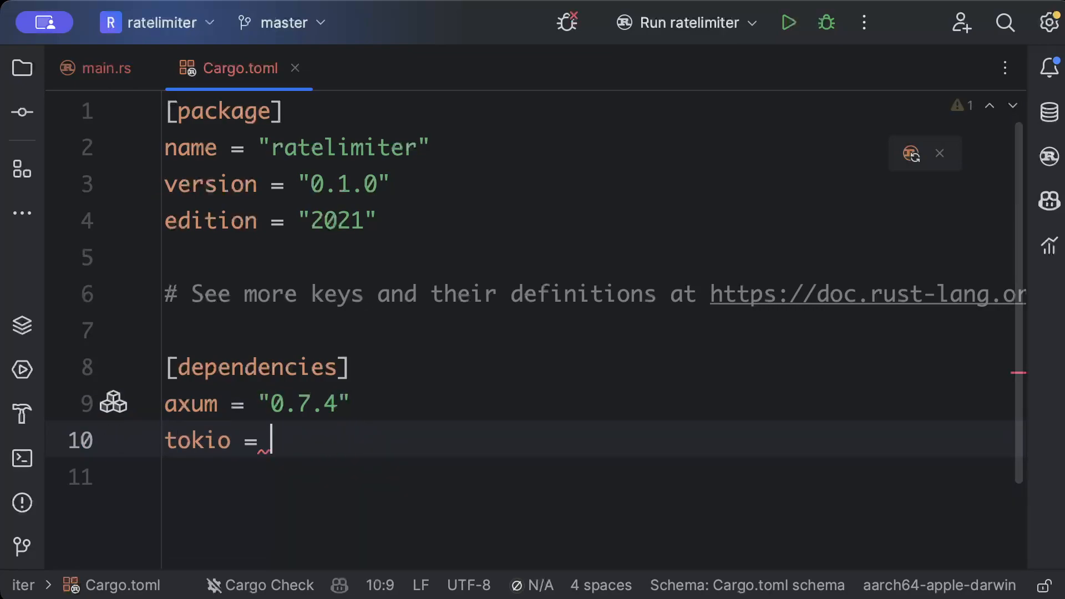
{"action": "type", "text": "{version = \"\"}"}
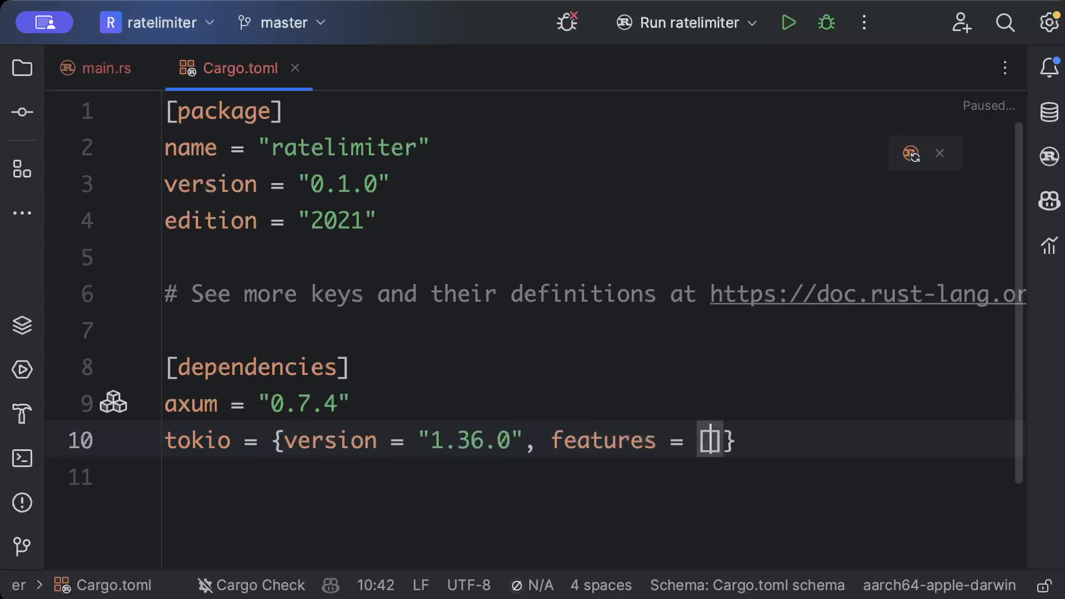
{"action": "type", "text": "\"full\""}
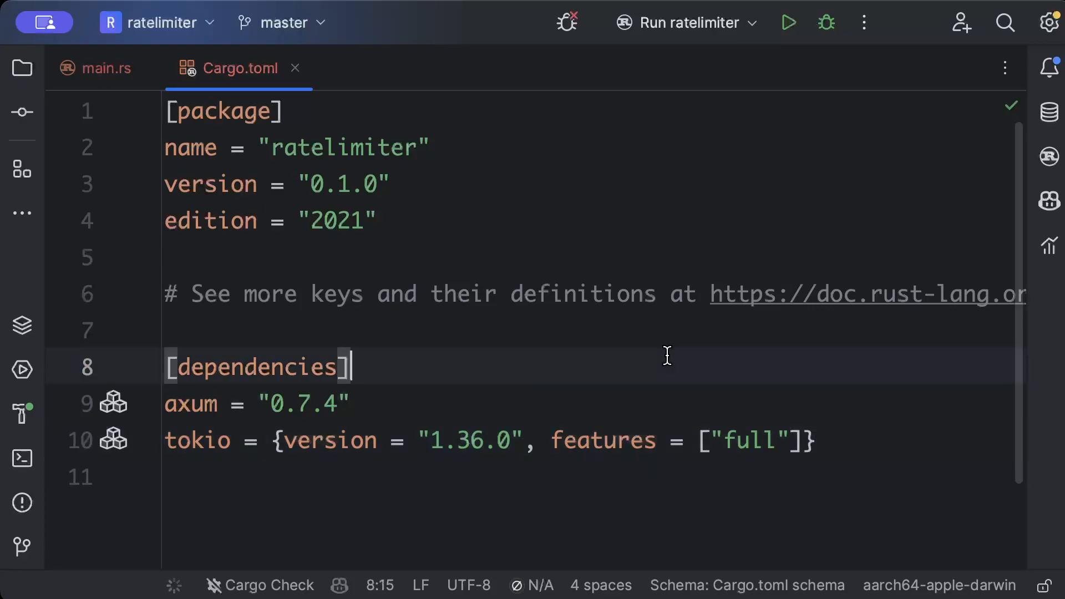
{"action": "mouse_move", "coordinate": [636, 367]}
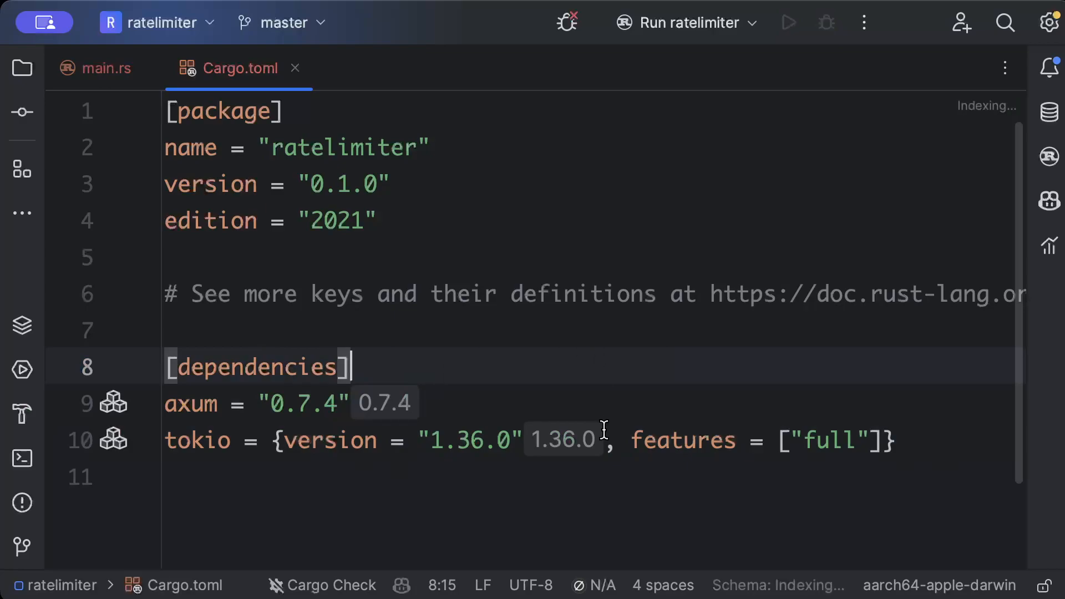
{"action": "left_click", "coordinate": [105, 68]}
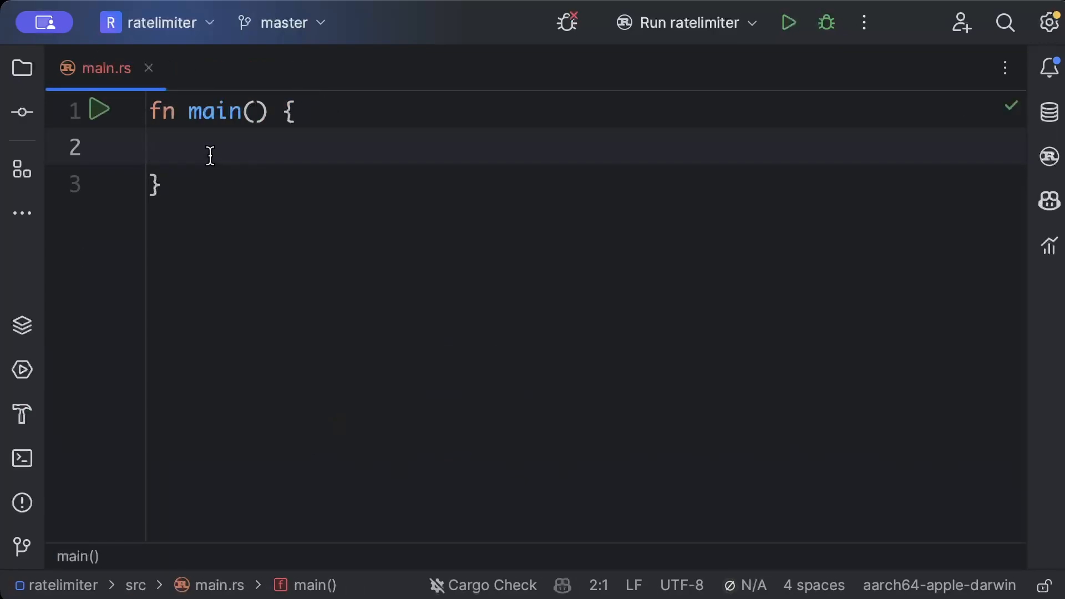
Mark main with #[tokio::main], make it async, and create Router::new()
{"action": "type", "text": "#"}
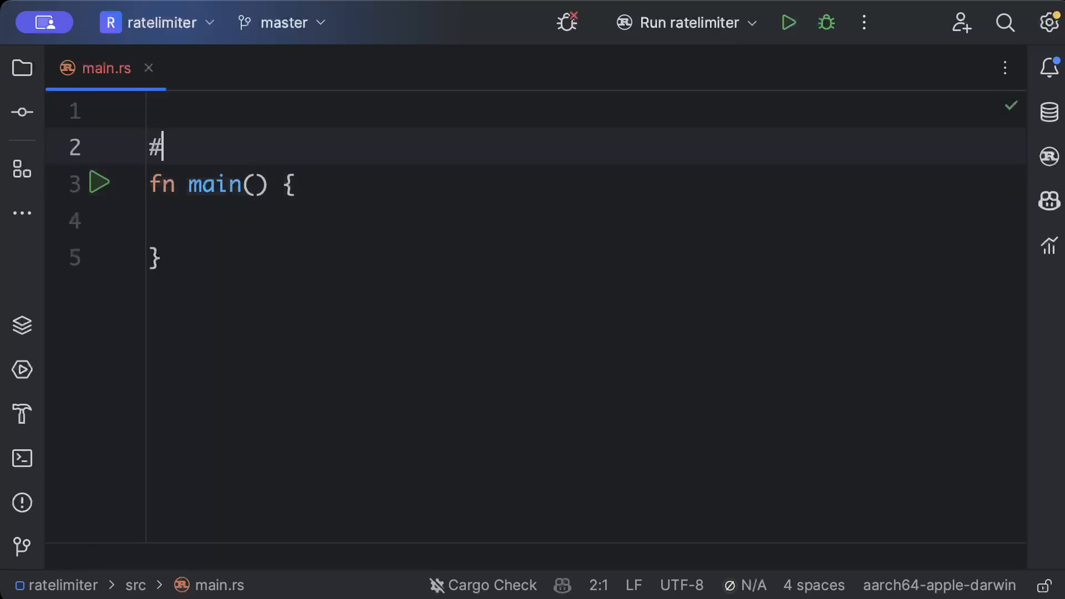
{"action": "type", "text": "[tokio::main]"}
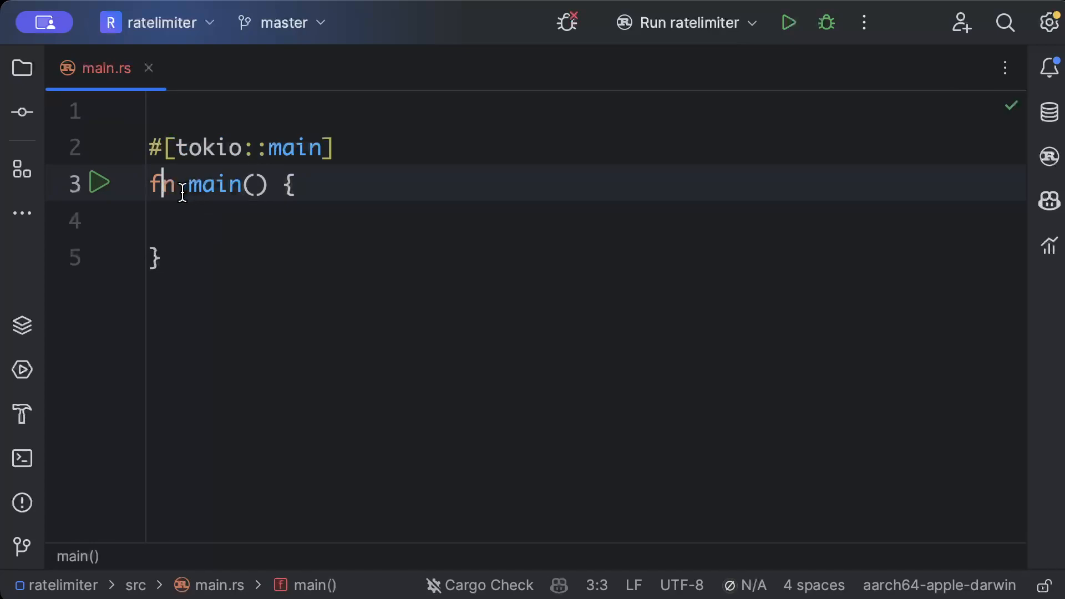
{"action": "type", "text": "async"}
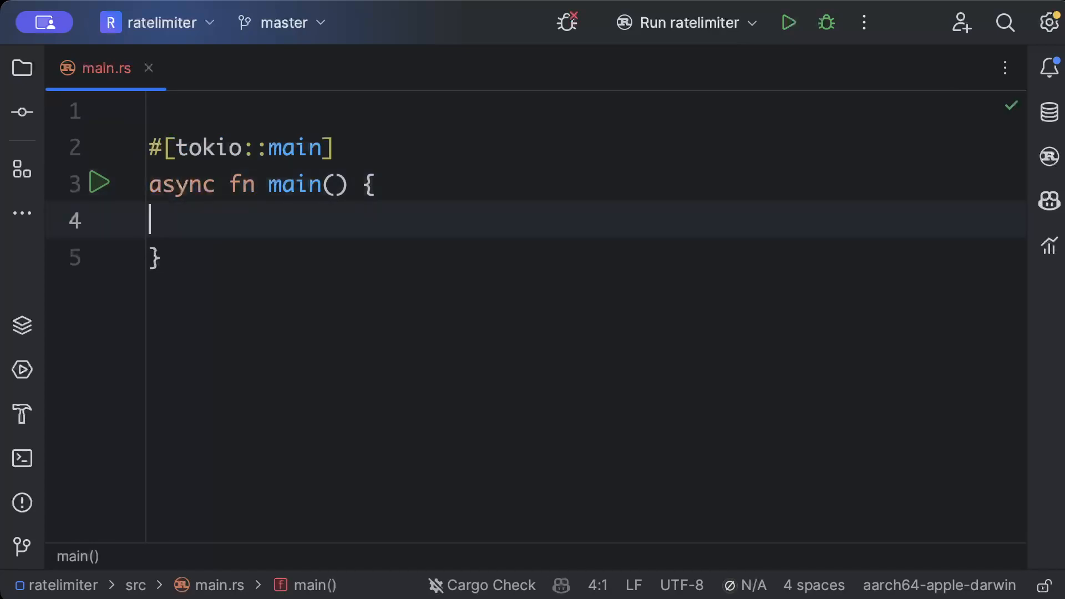
{"action": "key", "text": "tab"}
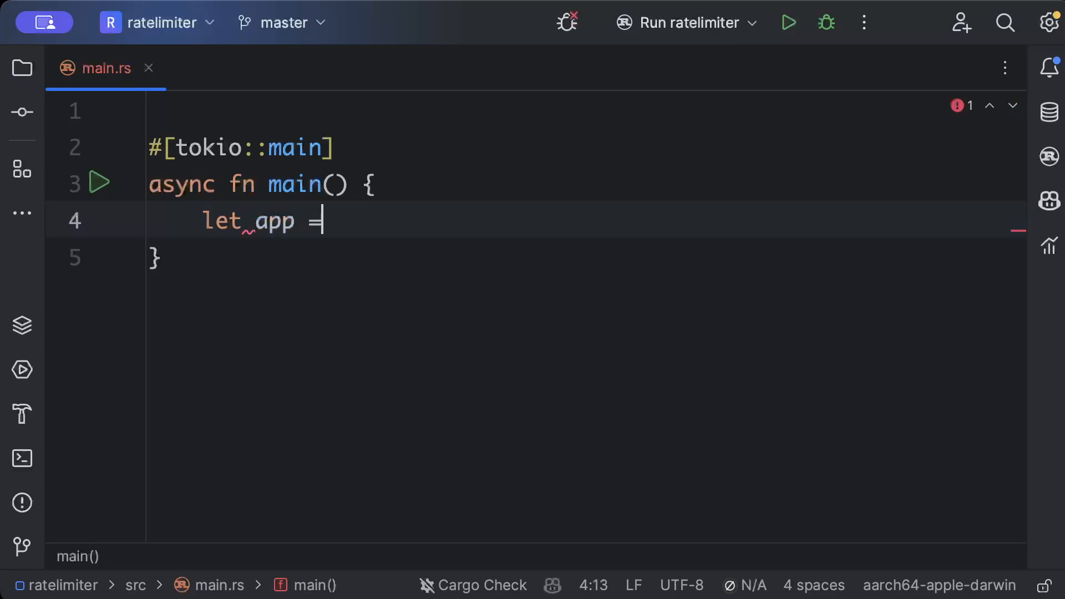
{"action": "type", "text": "Router"}
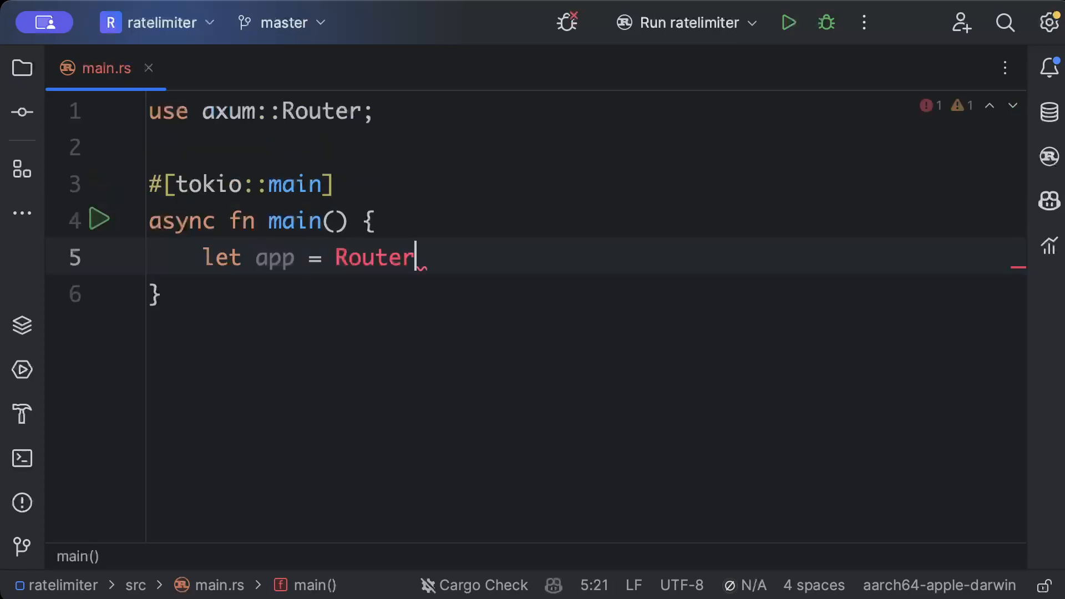
{"action": "type", "text": "::new()"}
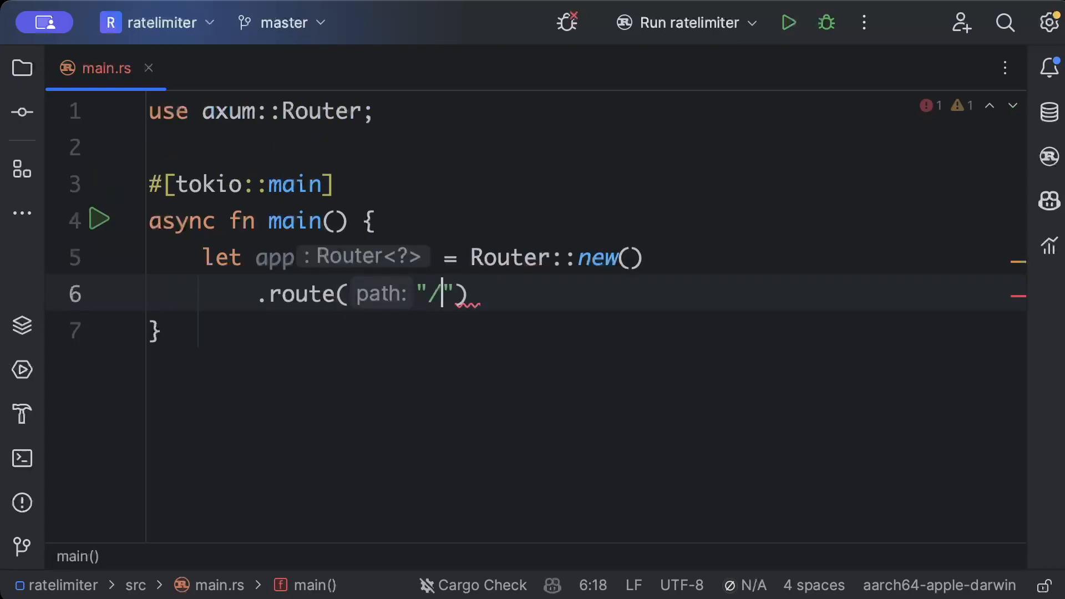
Route "/" to get and write async fn handler() -> StatusCode returning StatusCode::OK
{"action": "type", "text": ",get"}
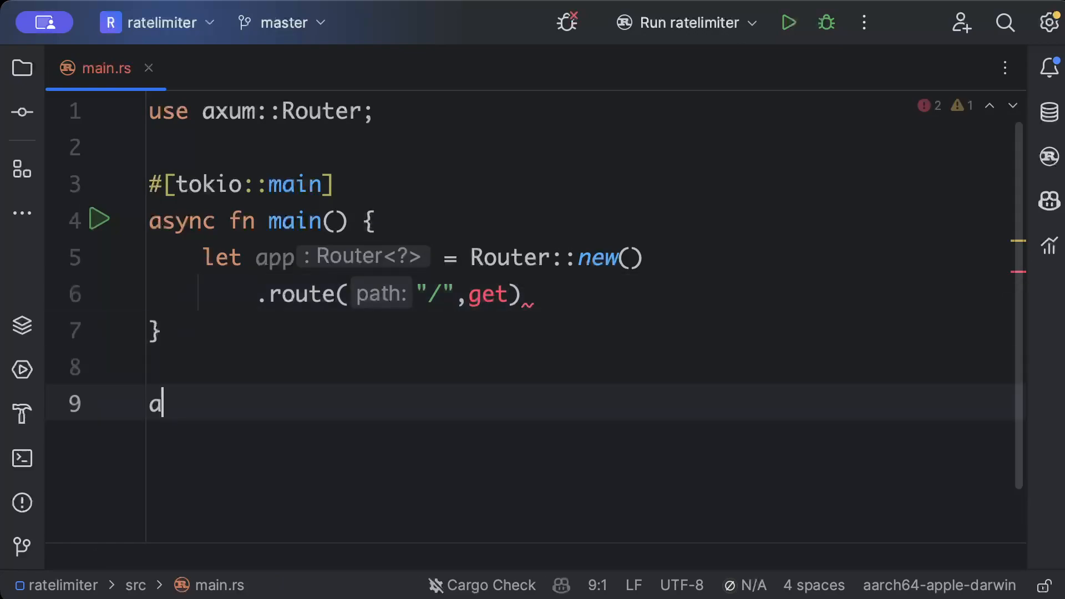
{"action": "type", "text": "sync fn handler() -"}
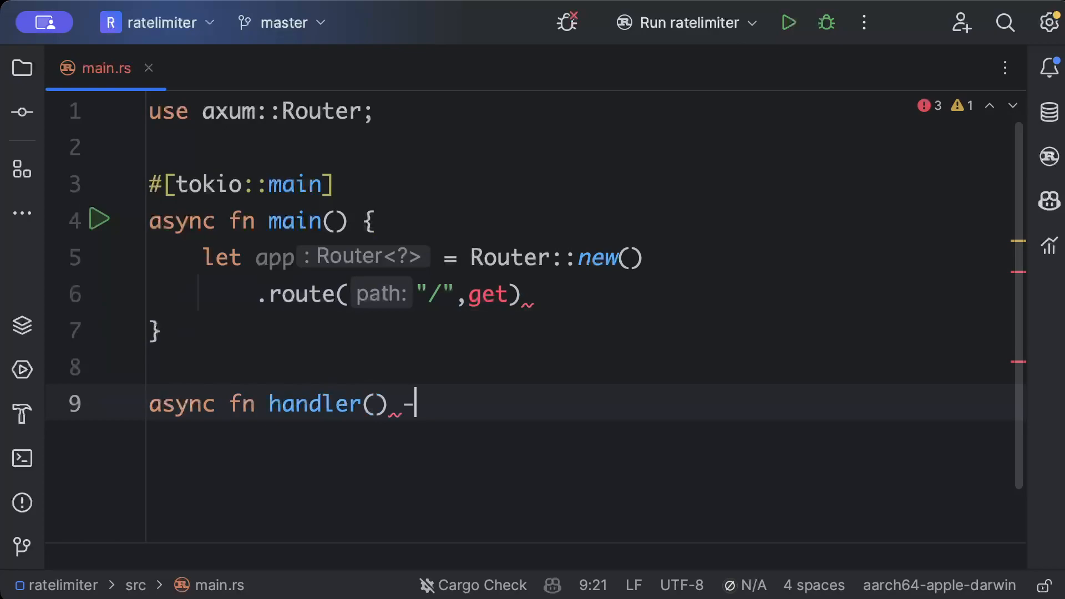
{"action": "type", "text": "> StatusCode {"}
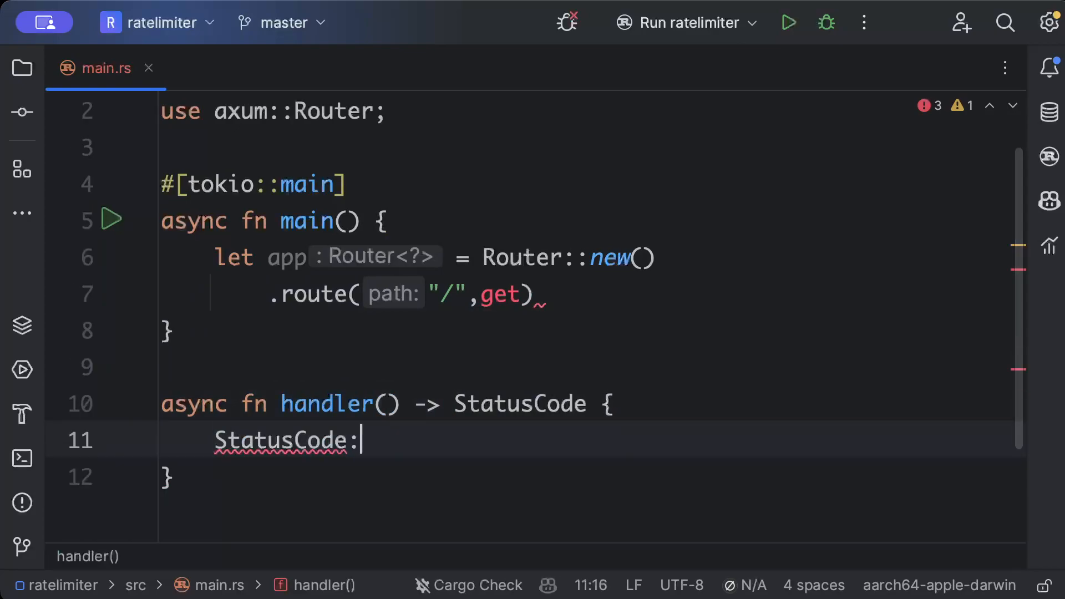
{"action": "type", "text": ":OK"}
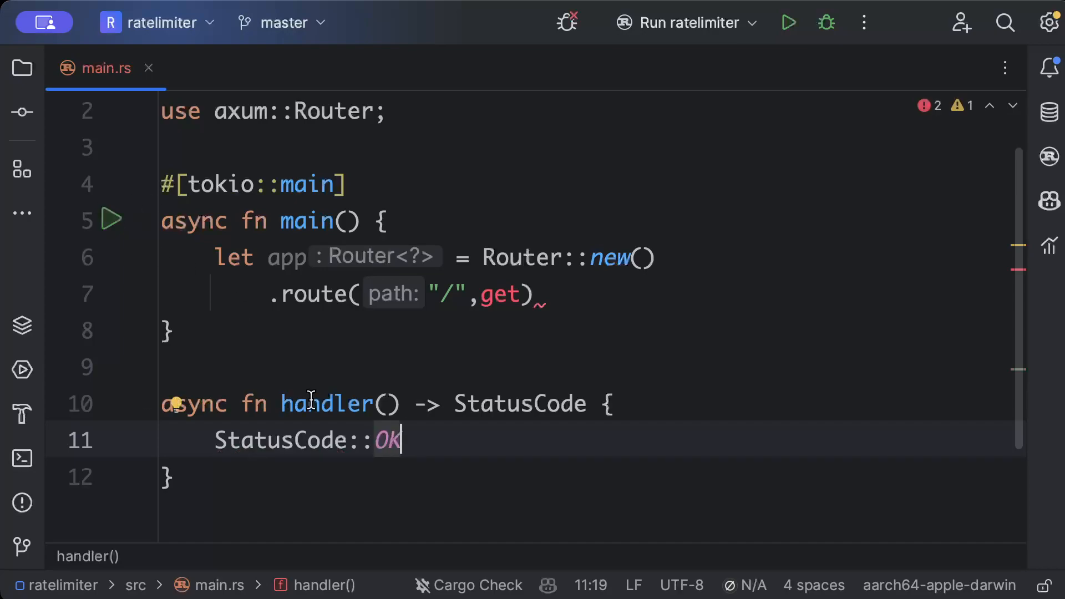
{"action": "left_click", "coordinate": [526, 294]}
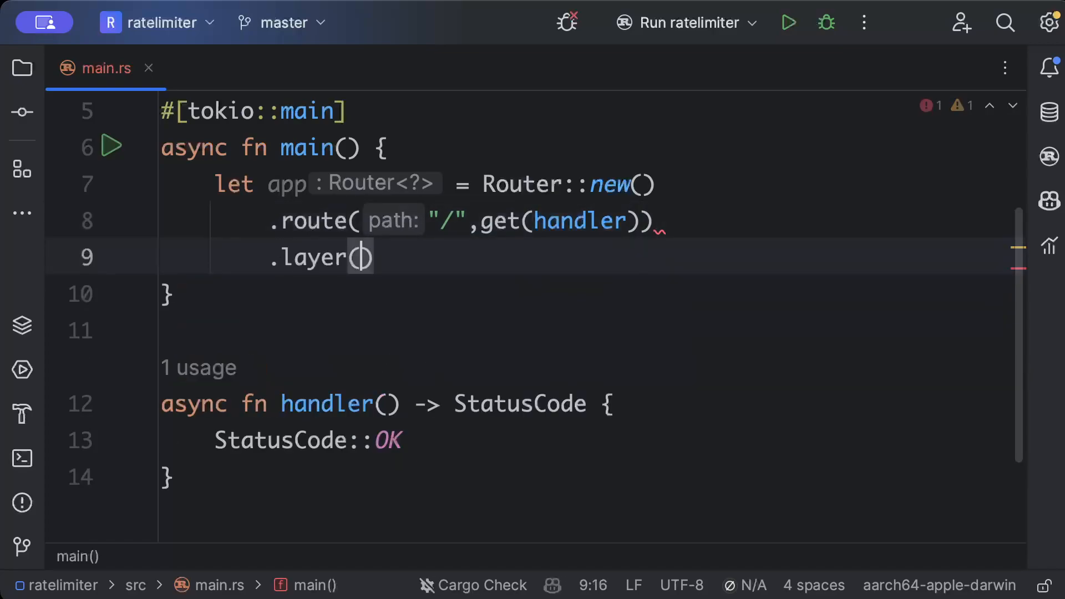
Pass handler to get and add .layer(axum::middleware::from_fn()) to the router
{"action": "type", "text": "m"}
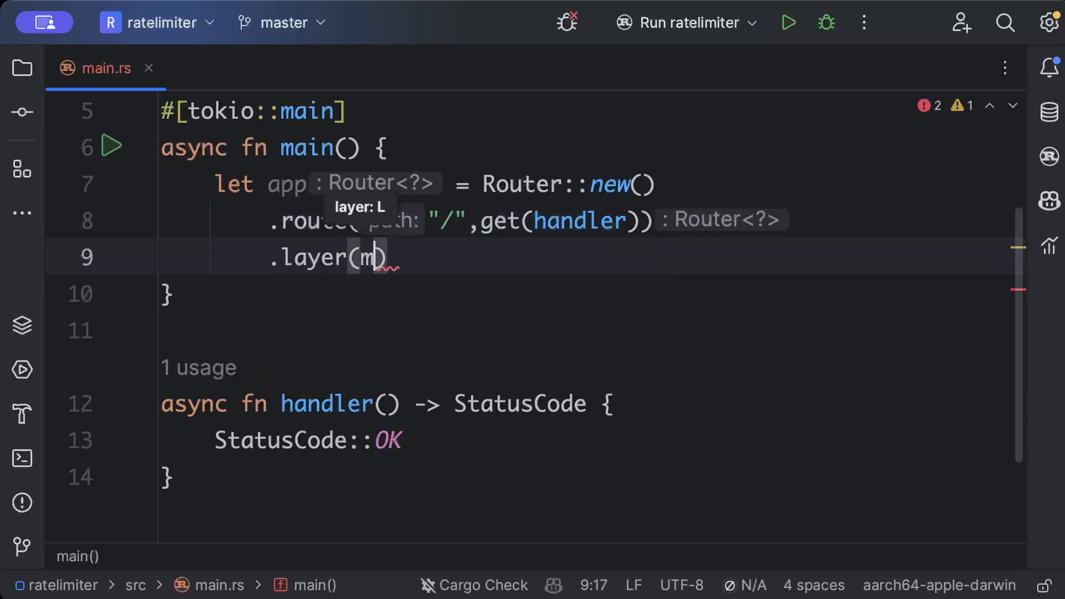
{"action": "type", "text": "iddle"}
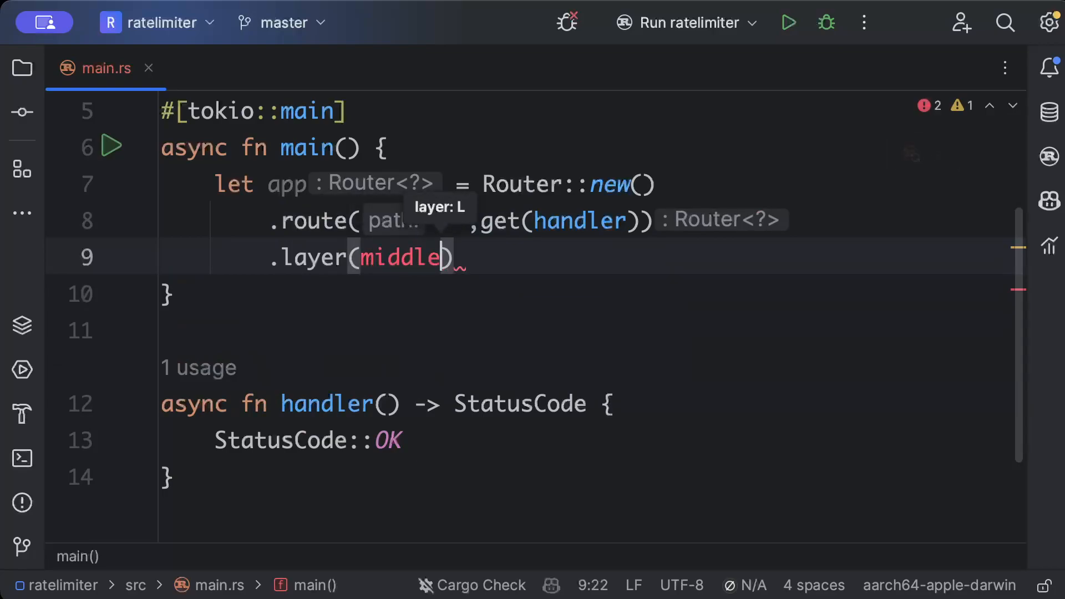
{"action": "type", "text": "ware"}
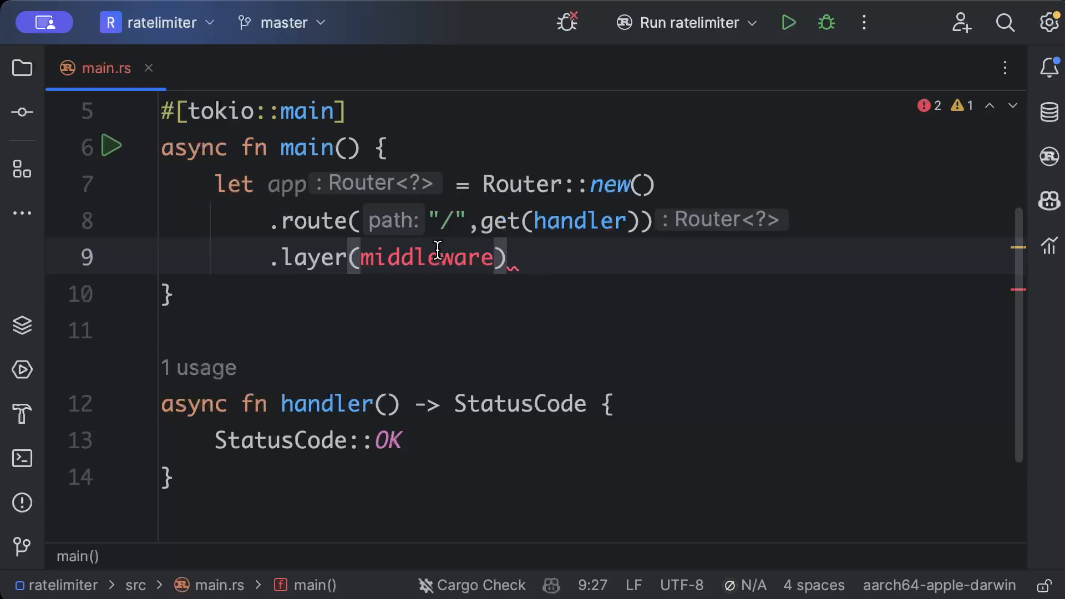
{"action": "triple_click", "coordinate": [435, 257]}
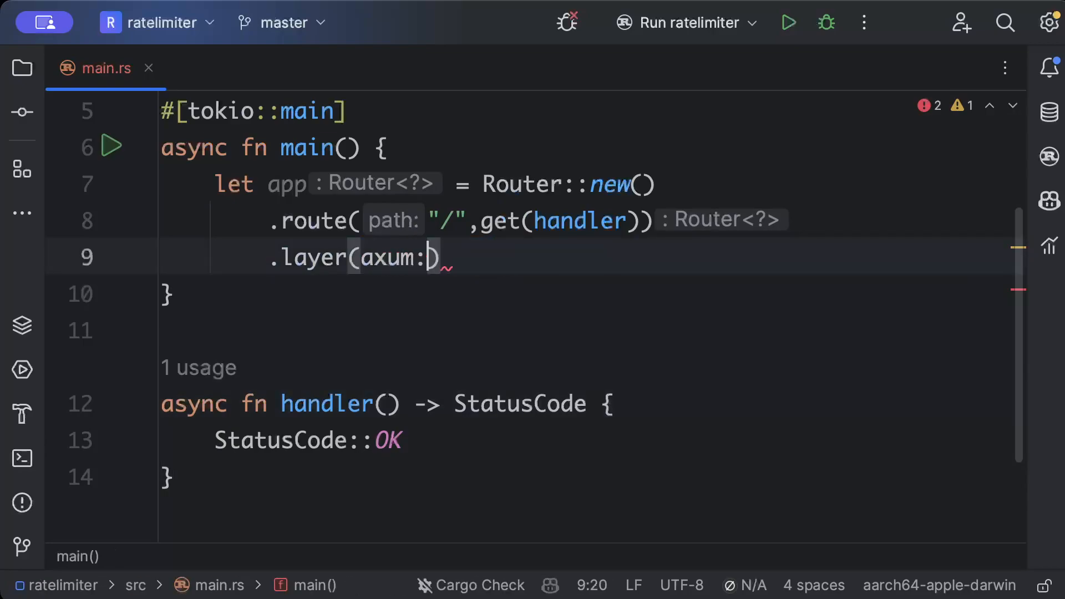
{"action": "type", "text": "middleware"}
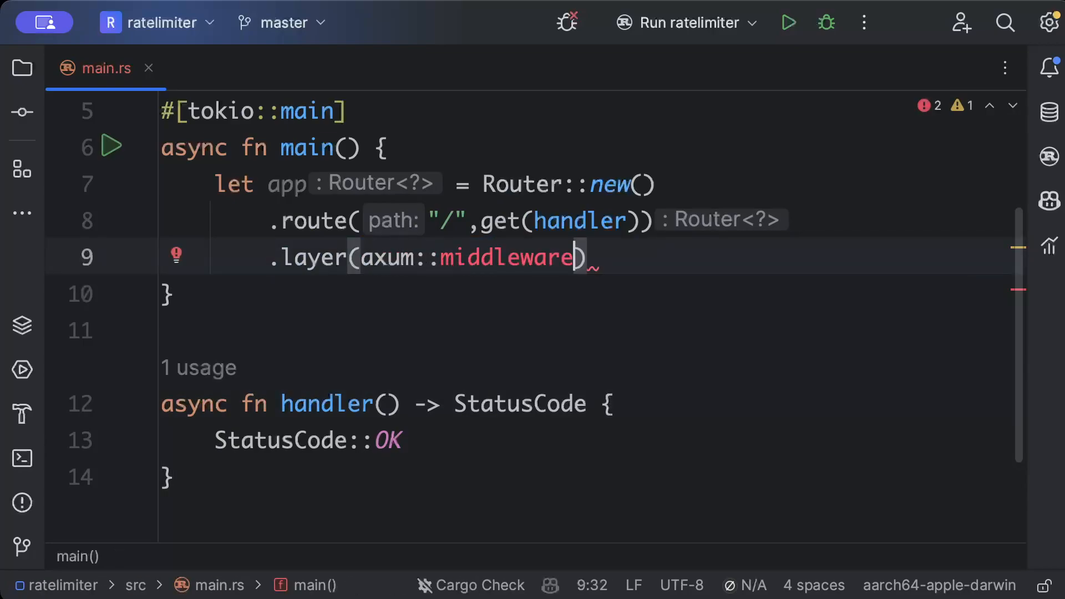
{"action": "type", "text": "::f"}
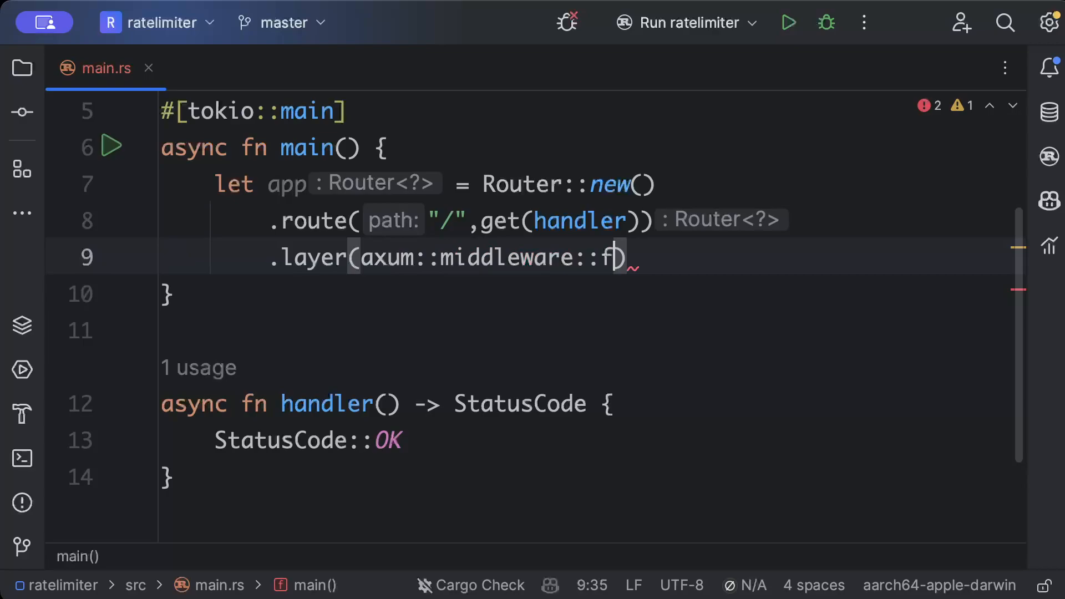
{"action": "type", "text": "from_fn("}
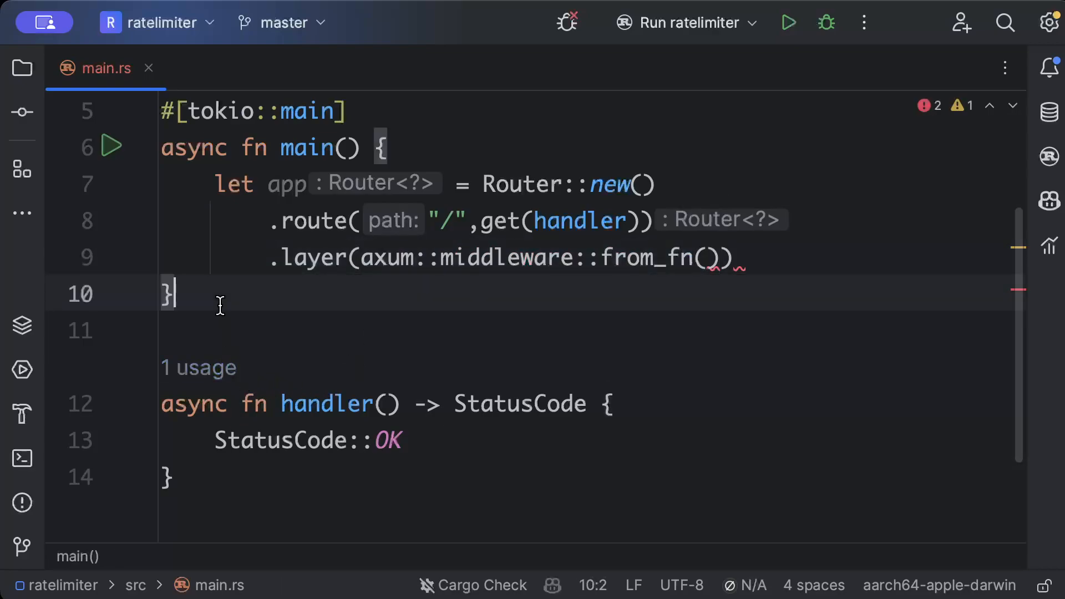
Write async fn middleware(request: Request, next: Next) -> Response with an empty body
{"action": "type", "text": "asumc"}
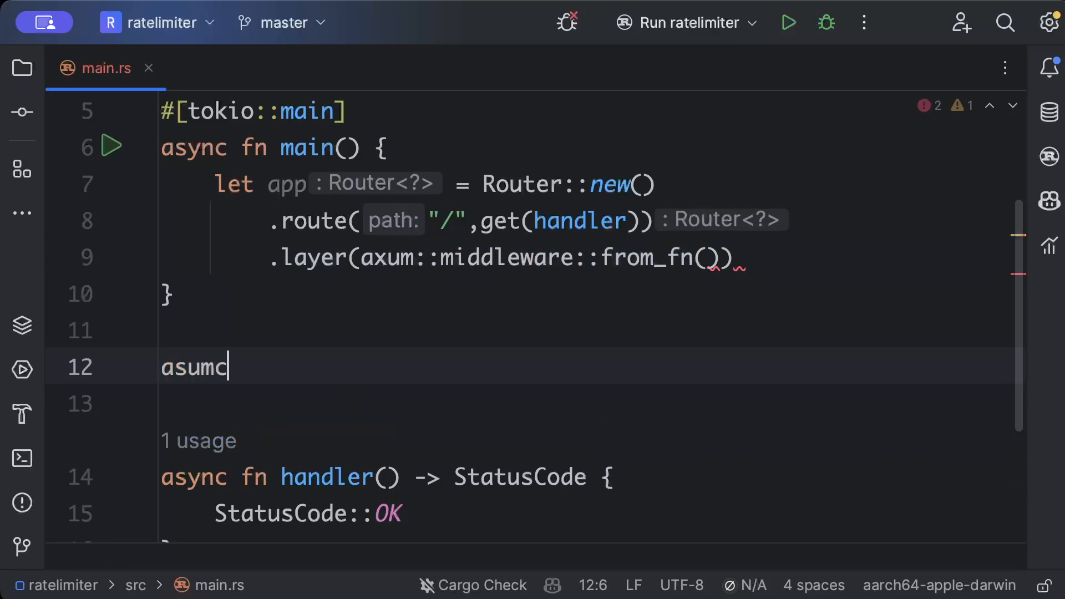
{"action": "key", "text": "Backspace"}
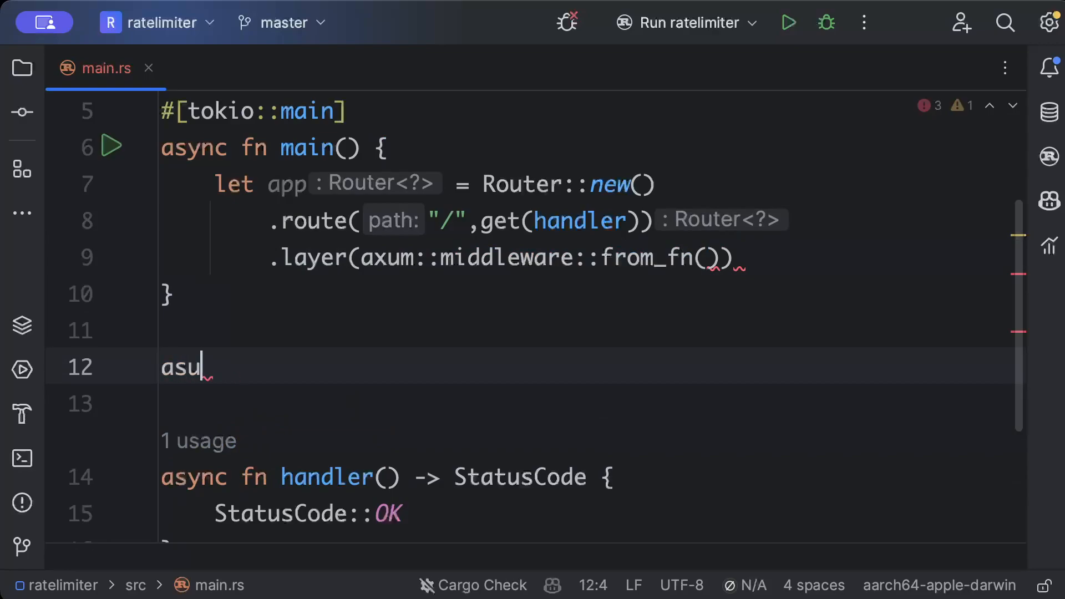
{"action": "type", "text": "nc"}
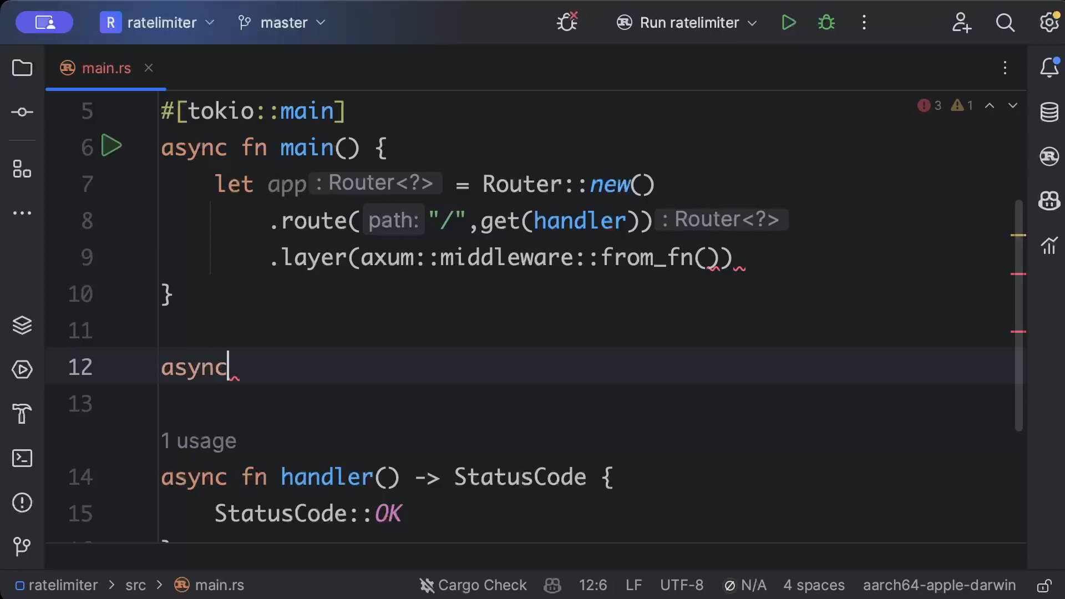
{"action": "mouse_move", "coordinate": [290, 370]}
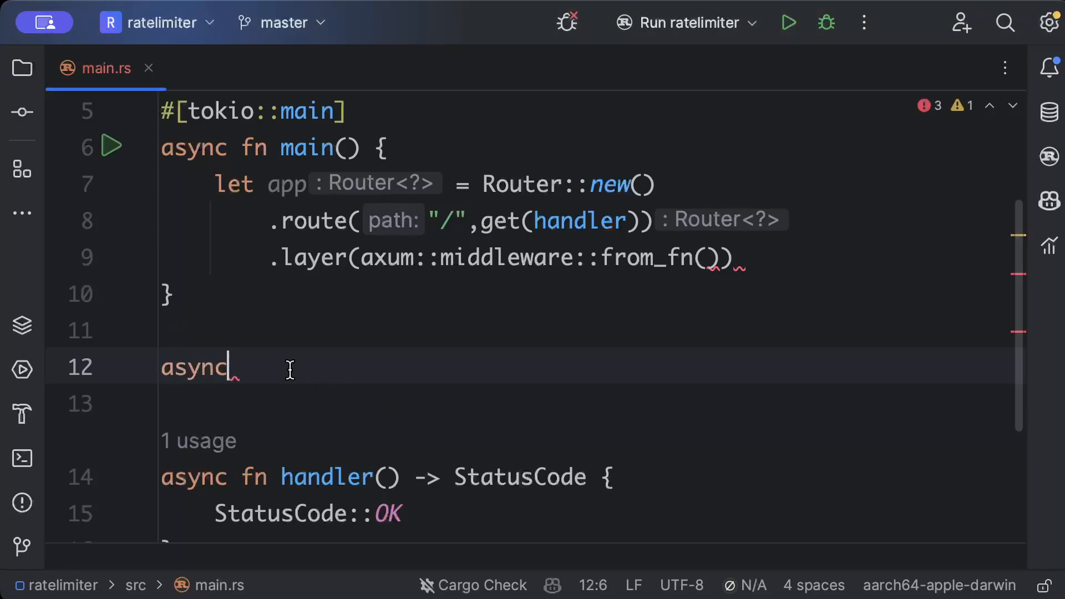
{"action": "type", "text": "fn middleware(request: Request, ne"}
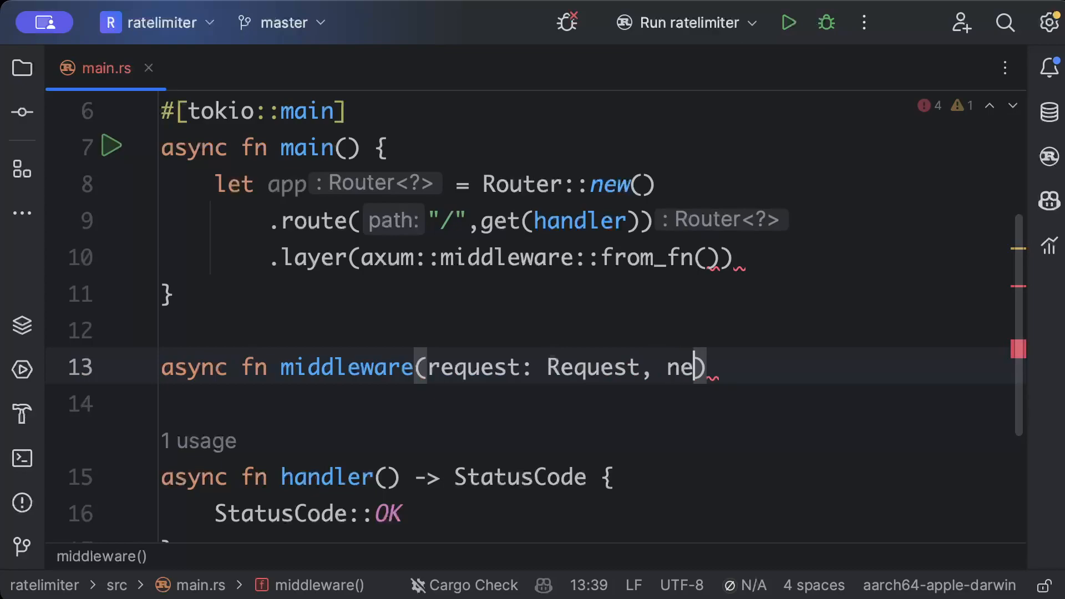
{"action": "type", "text": "xt: Next) -> Response {"}
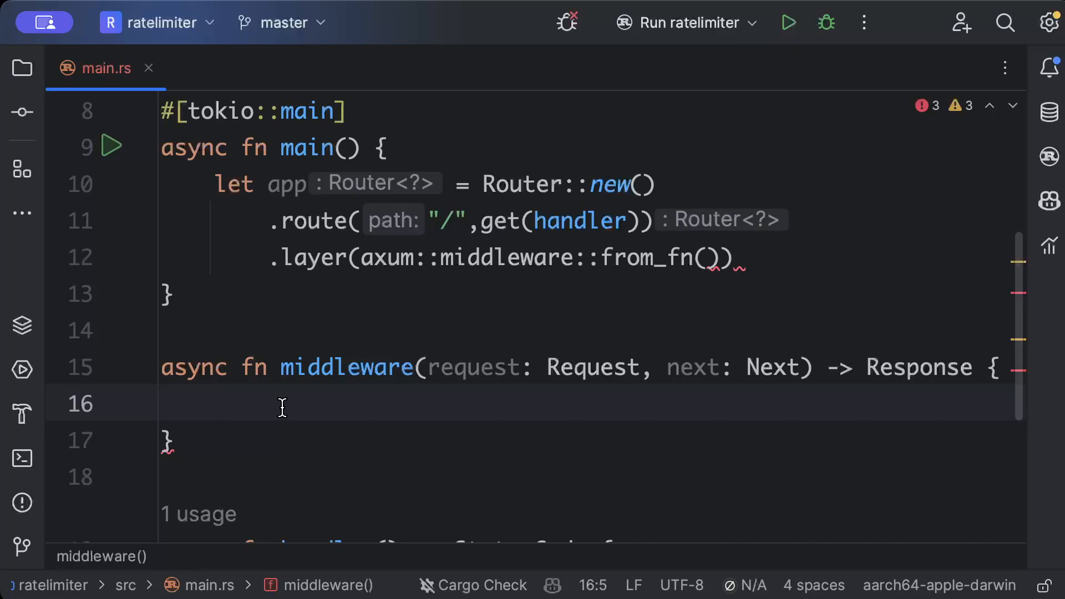
Start a match on request.headers().get("Authorization") in the middleware body
{"action": "type", "text": "match  {  }"}
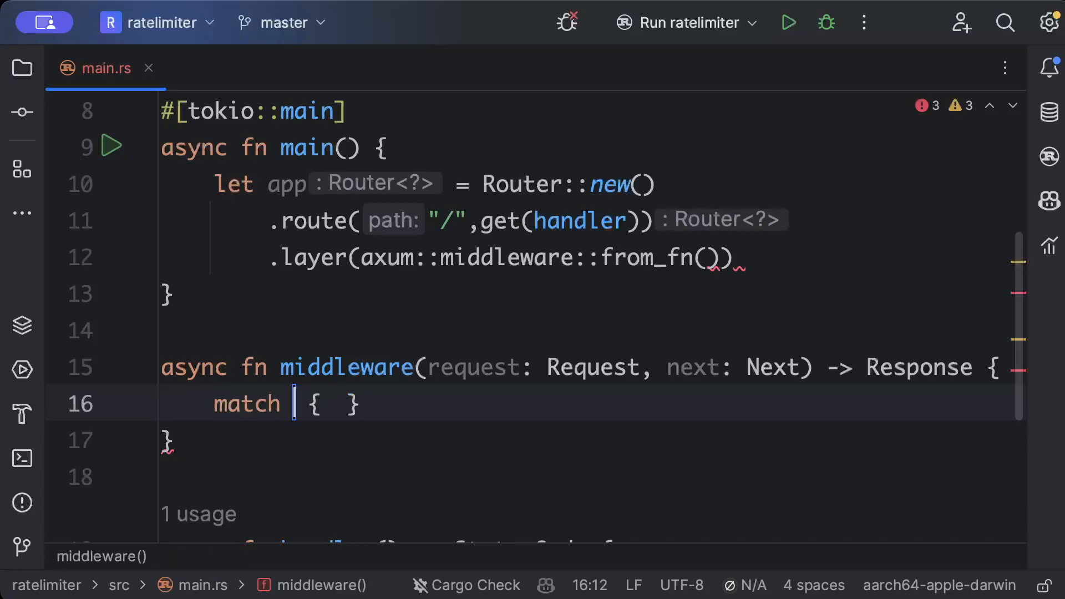
{"action": "type", "text": "request"}
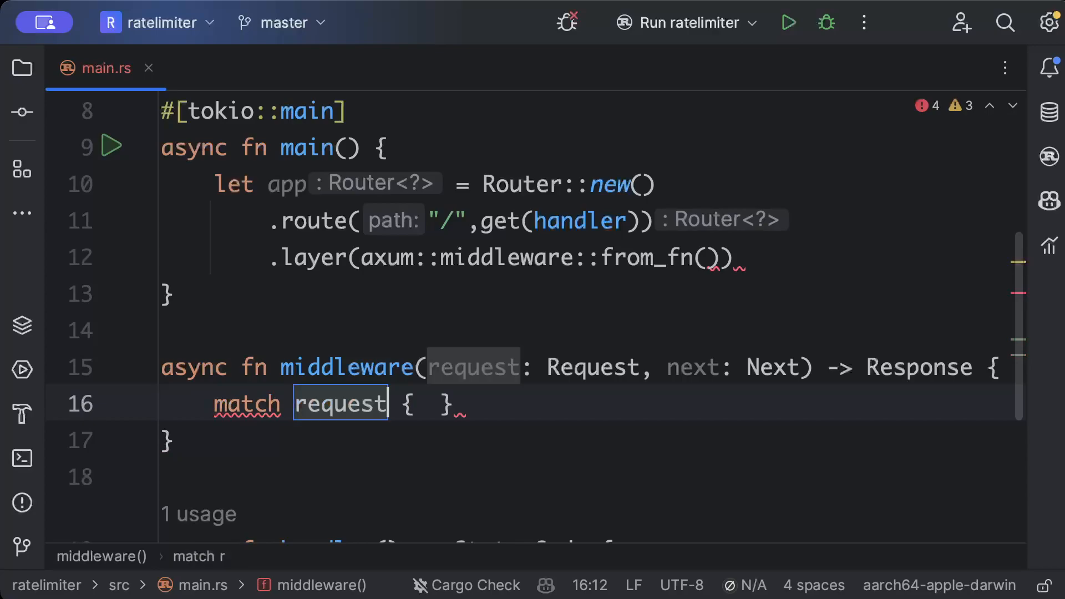
{"action": "type", "text": ".headers()"}
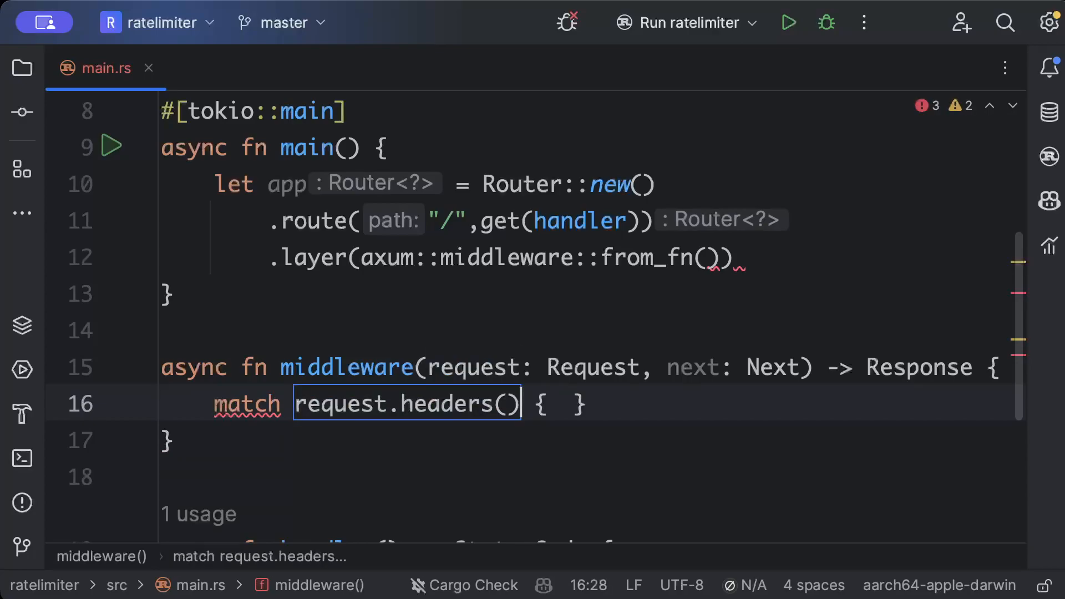
{"action": "type", "text": ".get(\"Au\")"}
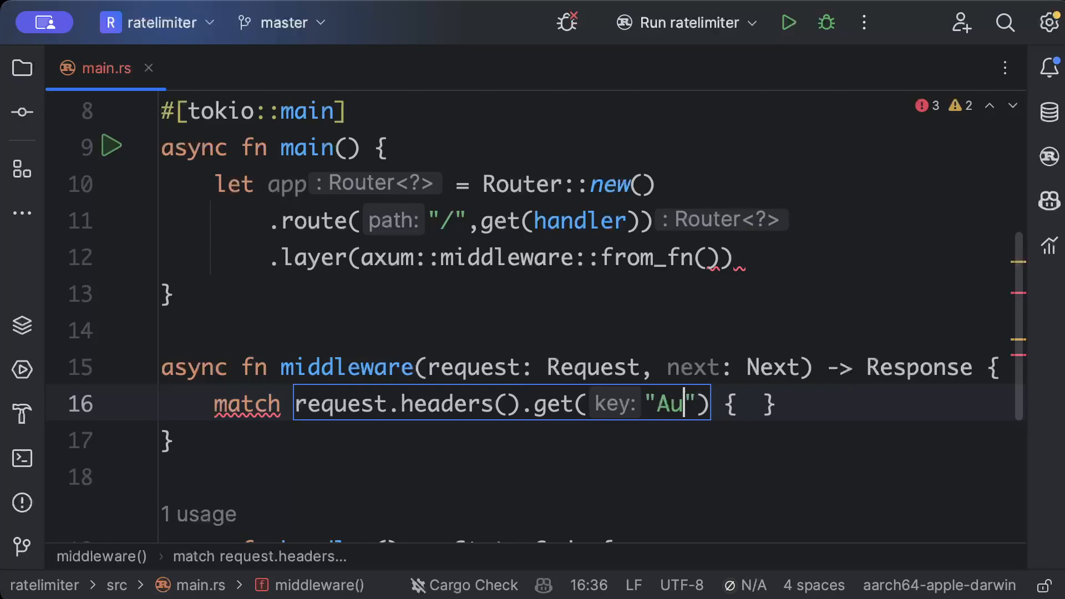
{"action": "type", "text": "thorization"}
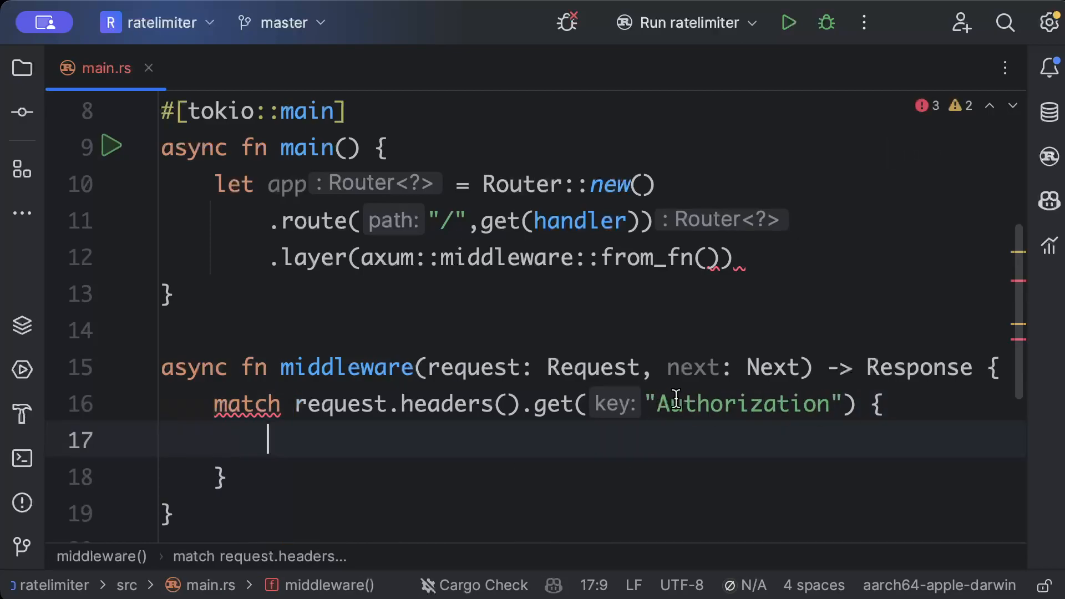
Add the Some(_) arm returning next.run(request).await.into_response()
{"action": "type", "text": "Some(_"}
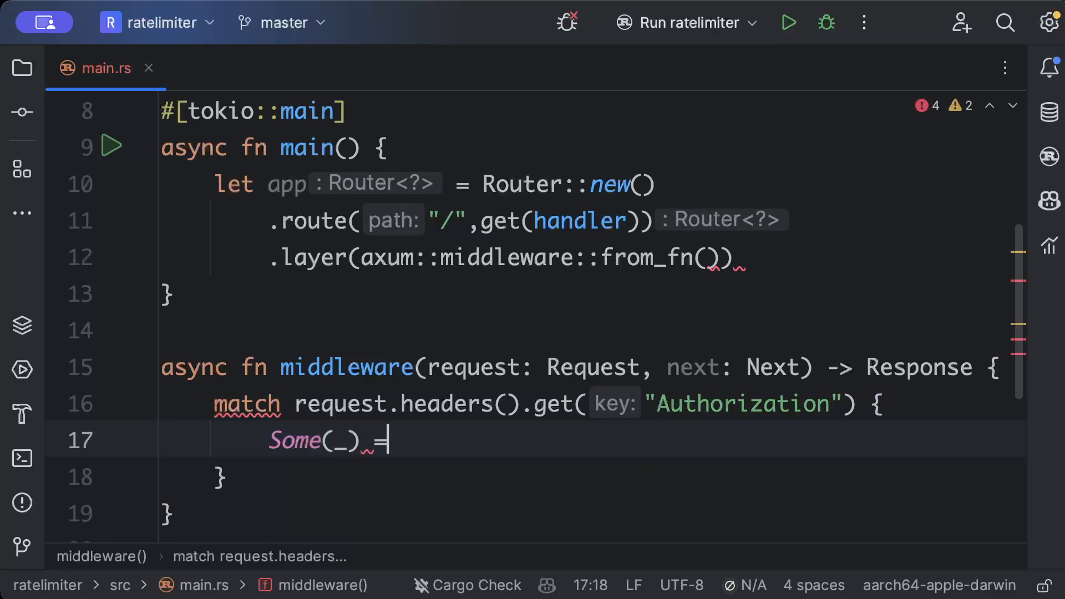
{"action": "type", "text": "=> next"}
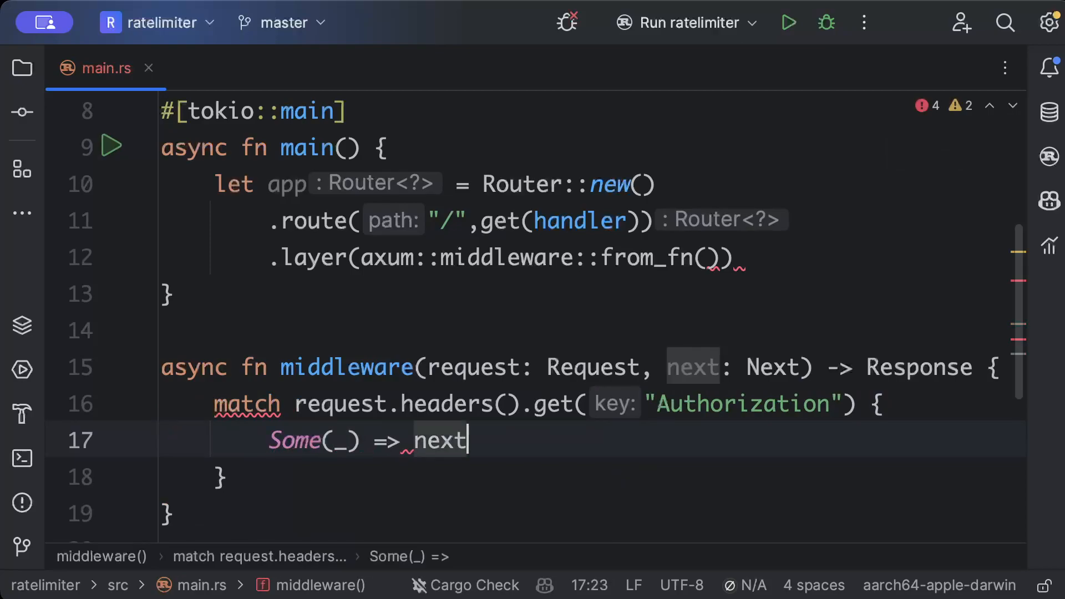
{"action": "type", "text": ".run(r"}
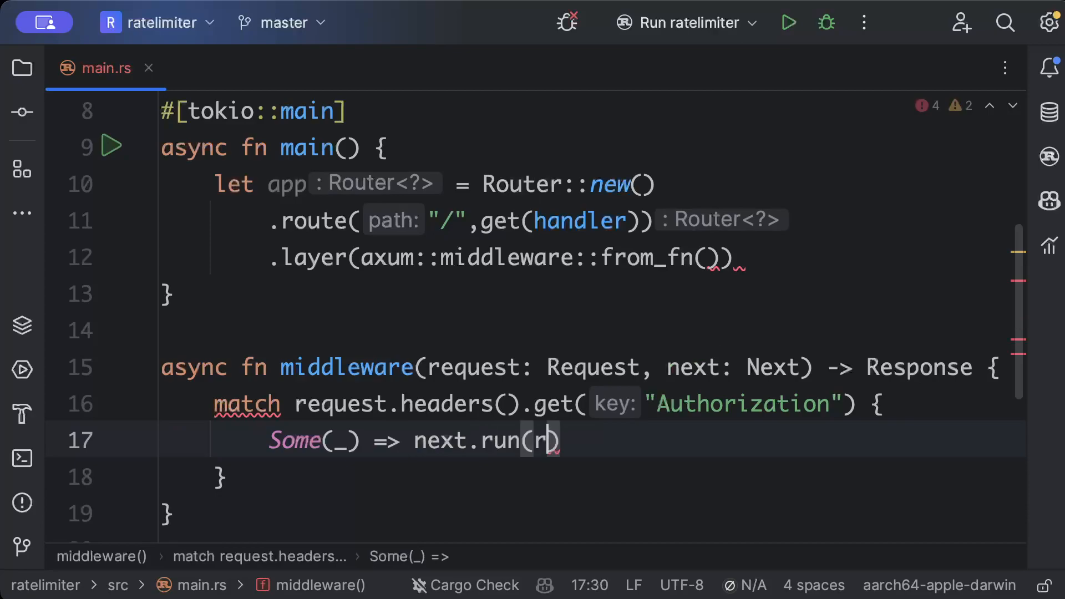
{"action": "type", "text": "equest"}
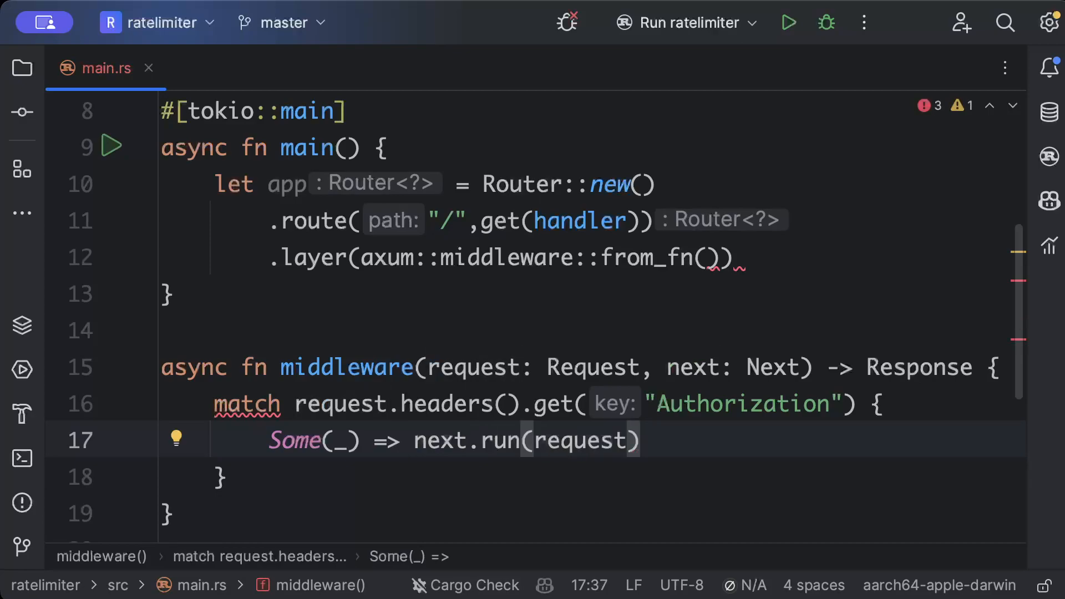
{"action": "type", "text": ".await."}
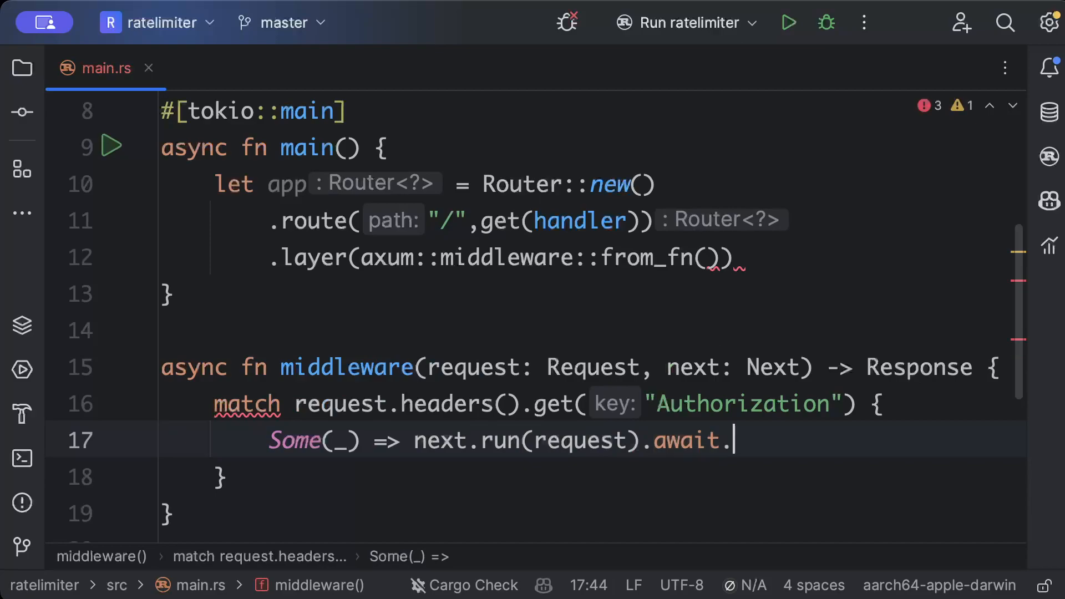
{"action": "type", "text": "into_response()"}
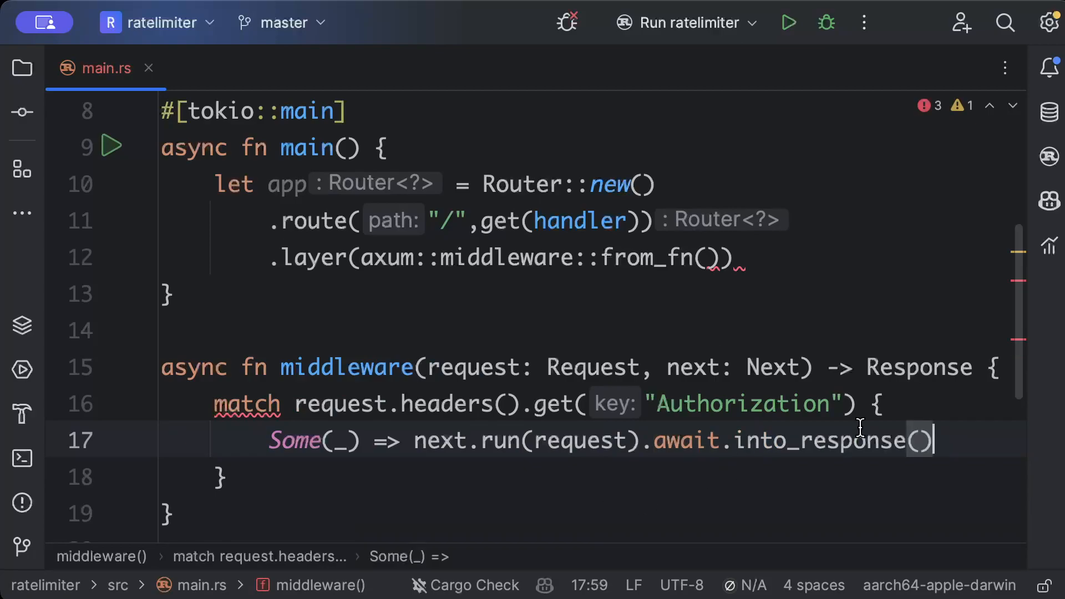
{"action": "type", "text": ","}
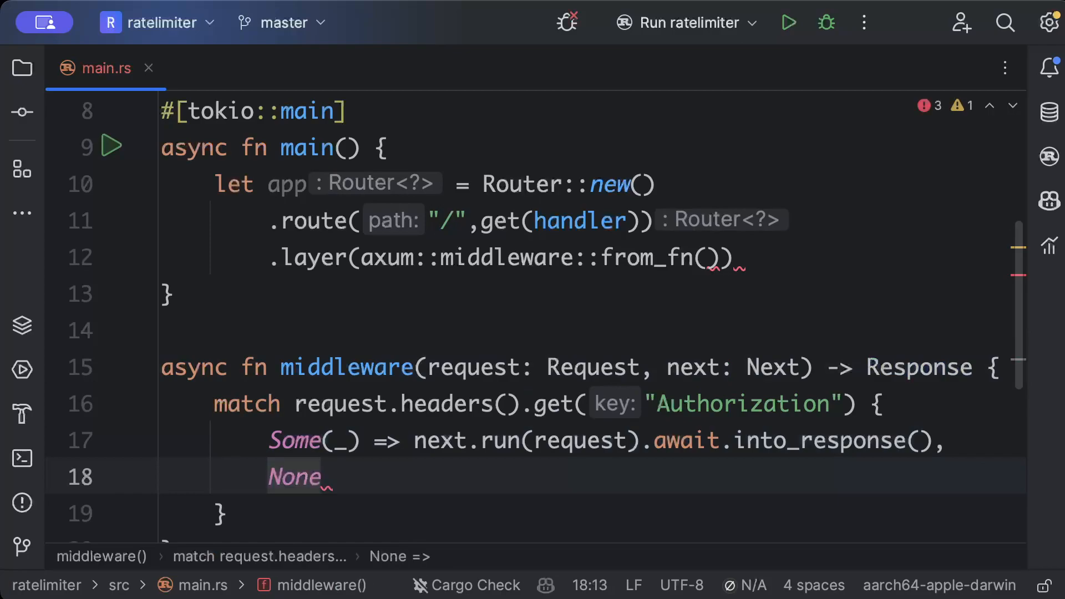
Add the None arm returning StatusCode::FORBIDDEN.into_response(), then highlight the header lookup
{"action": "type", "text": "=>"}
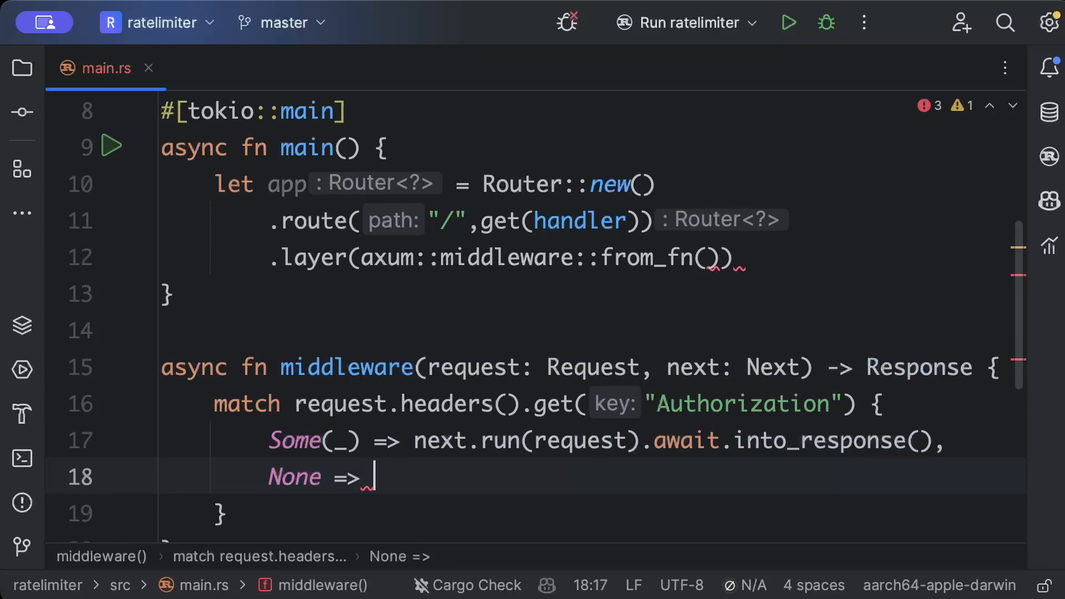
{"action": "type", "text": "StatusCode::df"}
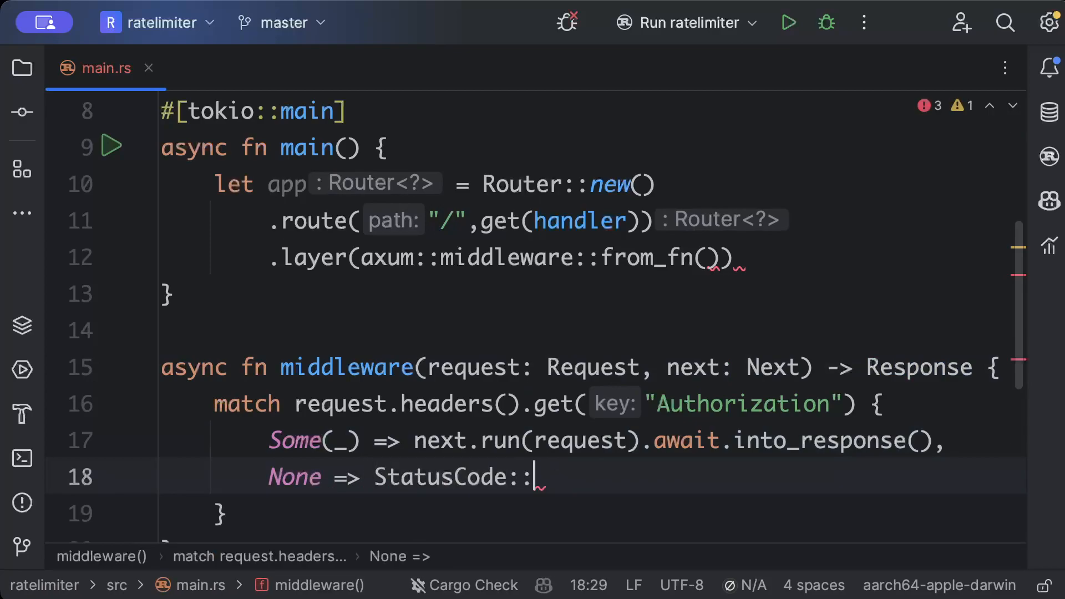
{"action": "type", "text": "FORBIDDEN"}
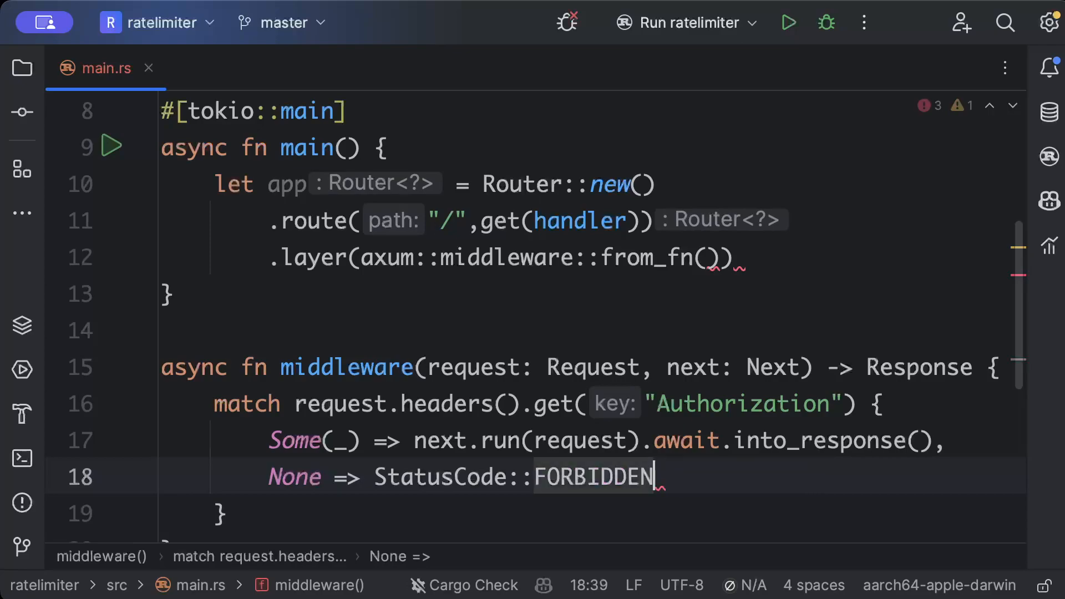
{"action": "type", "text": ".into_response()"}
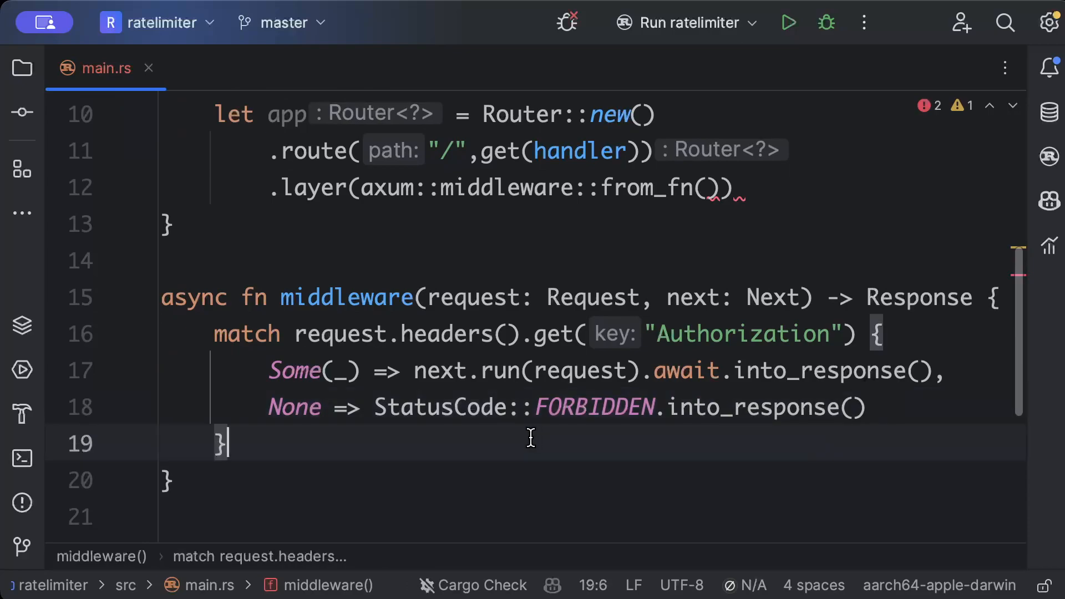
{"action": "double_click", "coordinate": [346, 298]}
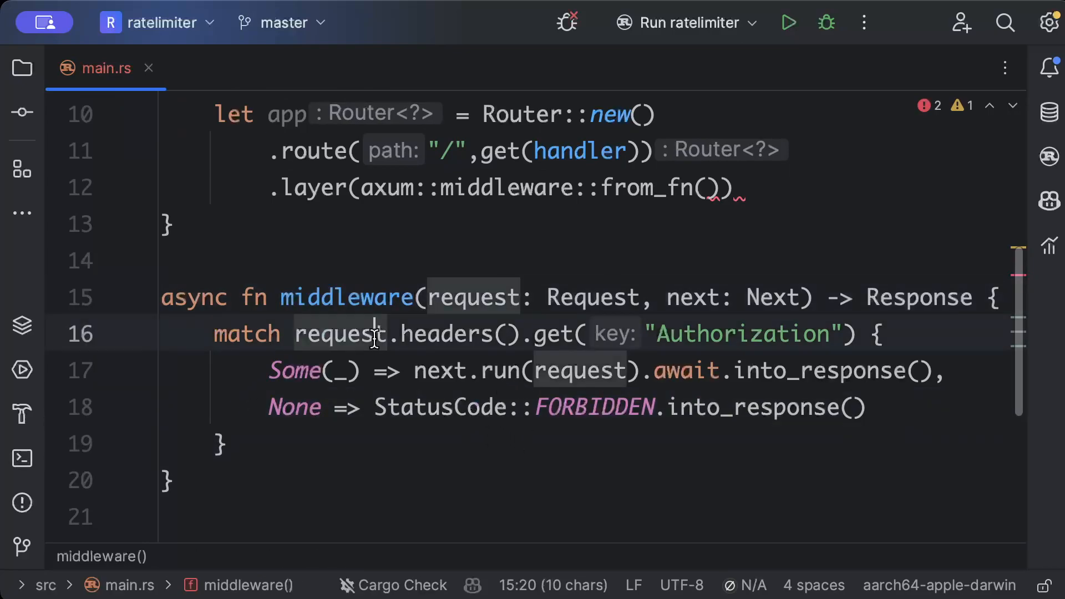
{"action": "left_click", "coordinate": [555, 334]}
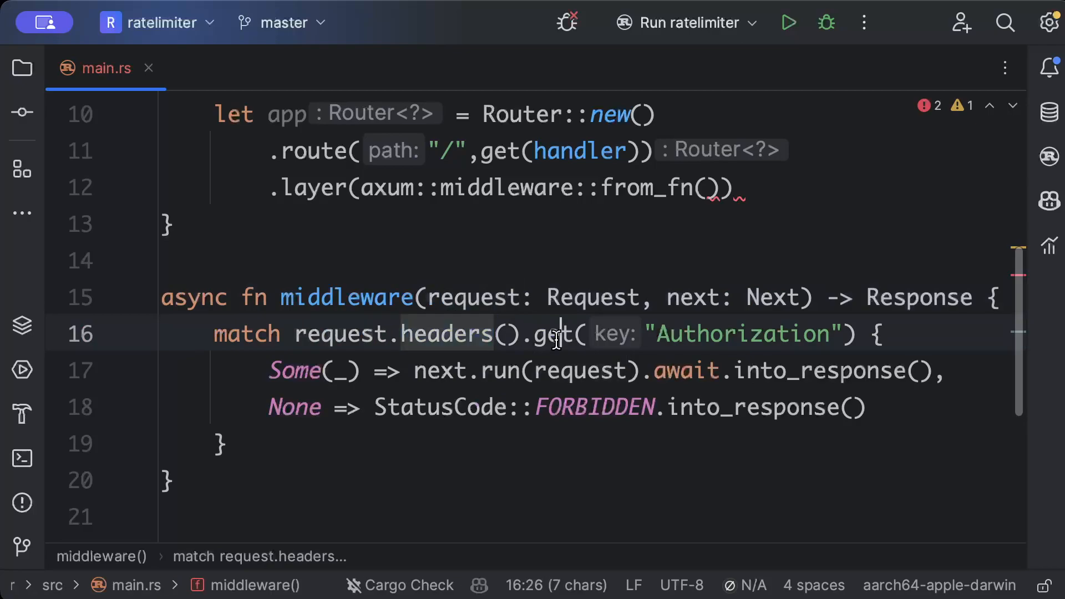
{"action": "double_click", "coordinate": [741, 334]}
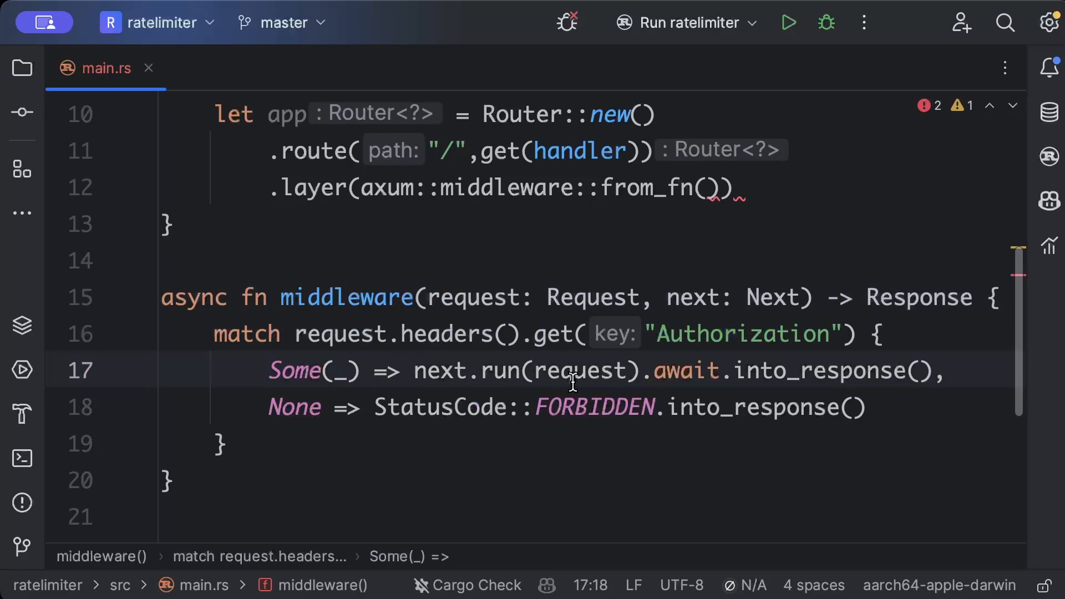
{"action": "left_click_drag", "start_coordinate": [415, 370], "coordinate": [881, 370]}
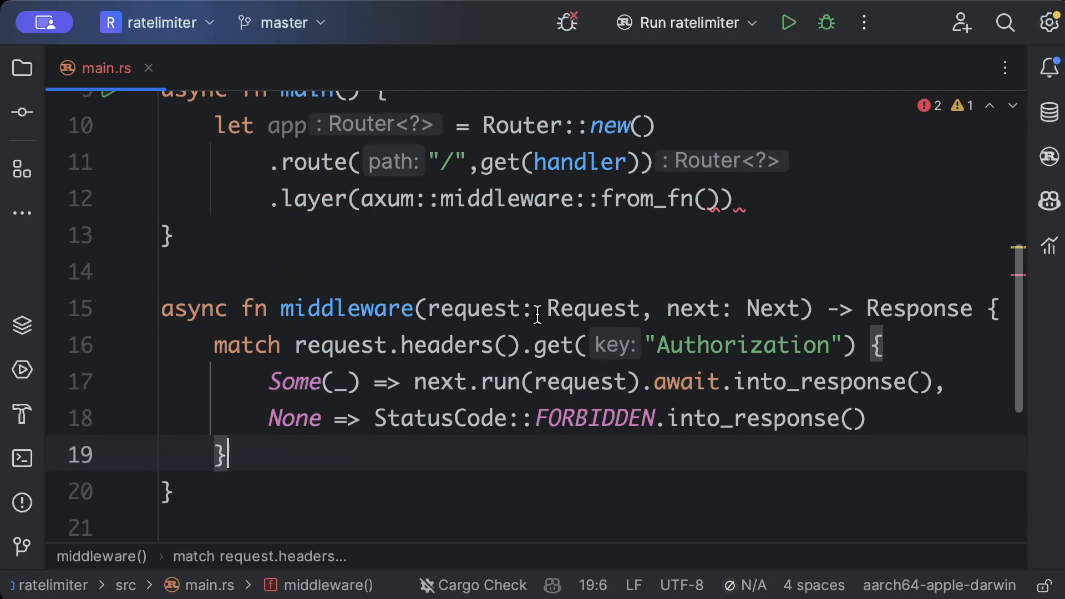
Pass middleware into from_fn() and end the router statement with a semicolon
{"action": "left_click", "coordinate": [707, 200]}
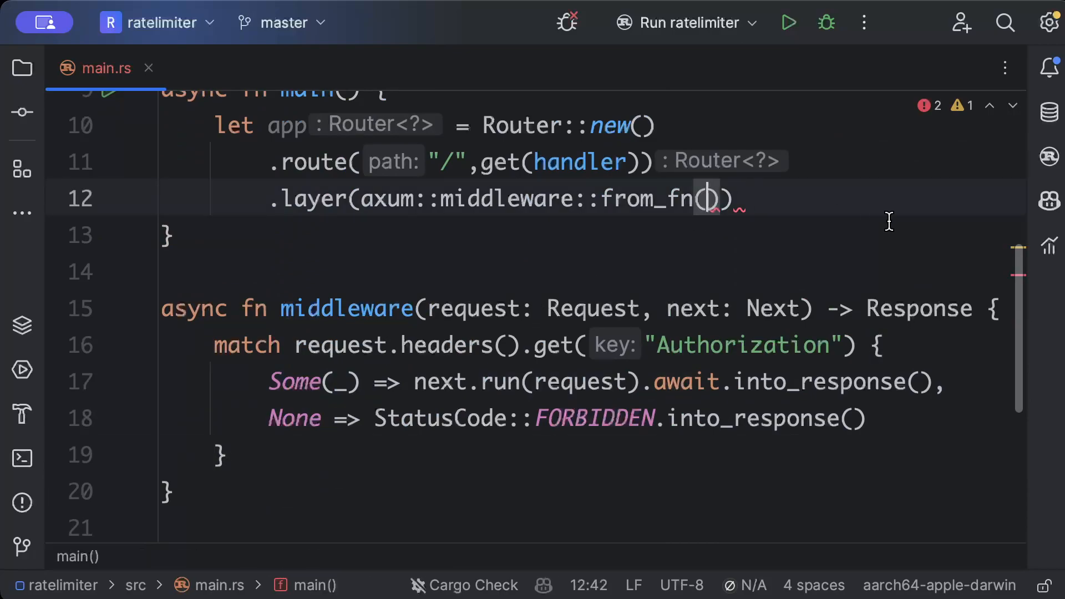
{"action": "type", "text": "mid"}
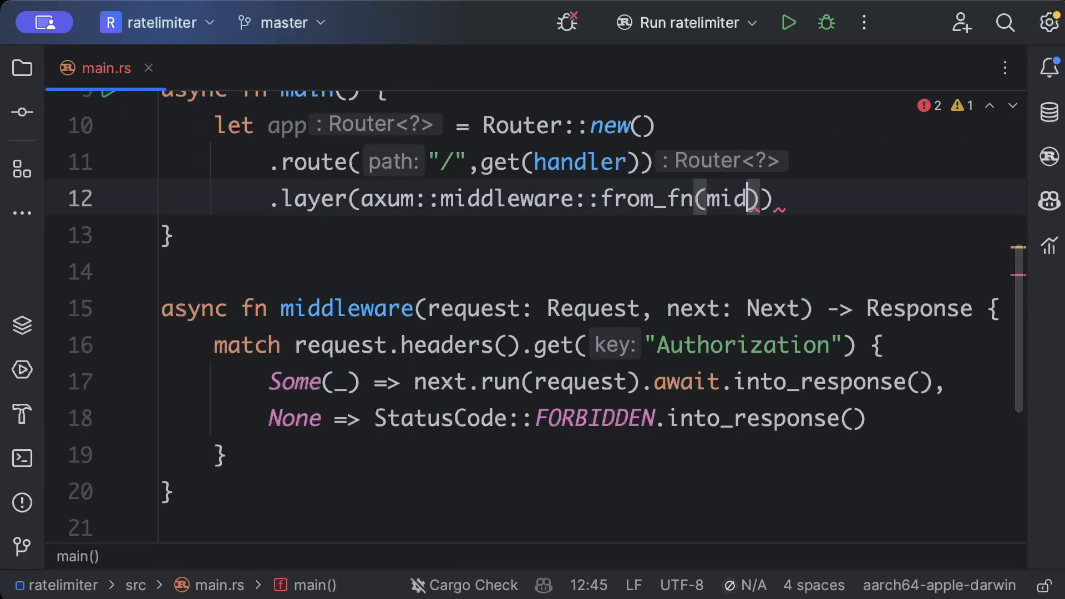
{"action": "type", "text": "middleware"}
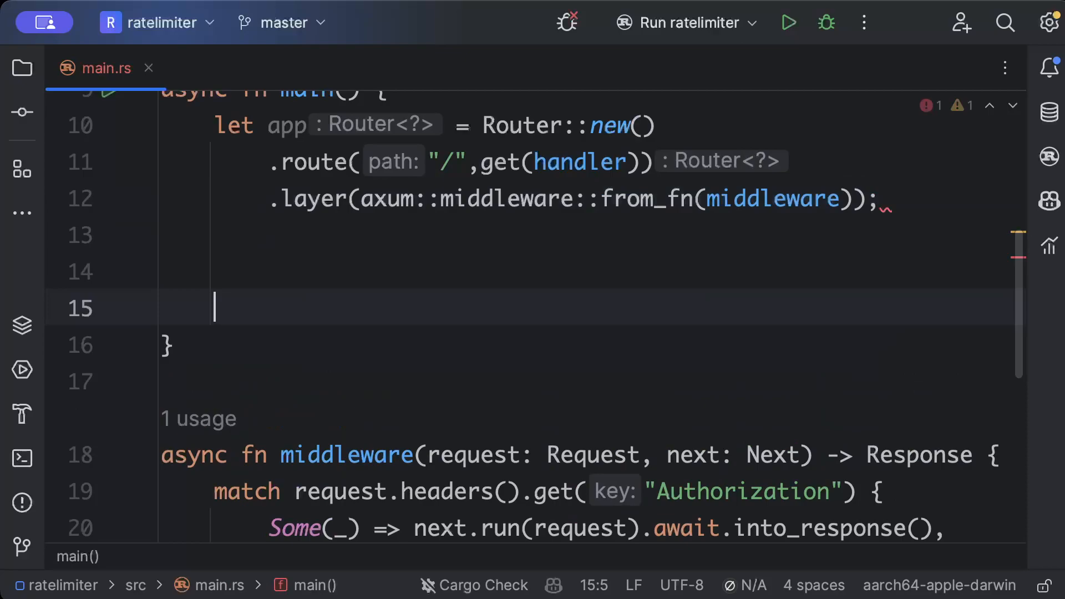
Bind a tokio TcpListener on 0.0.0.0:3000 and await it
{"action": "type", "text": "let listener ="}
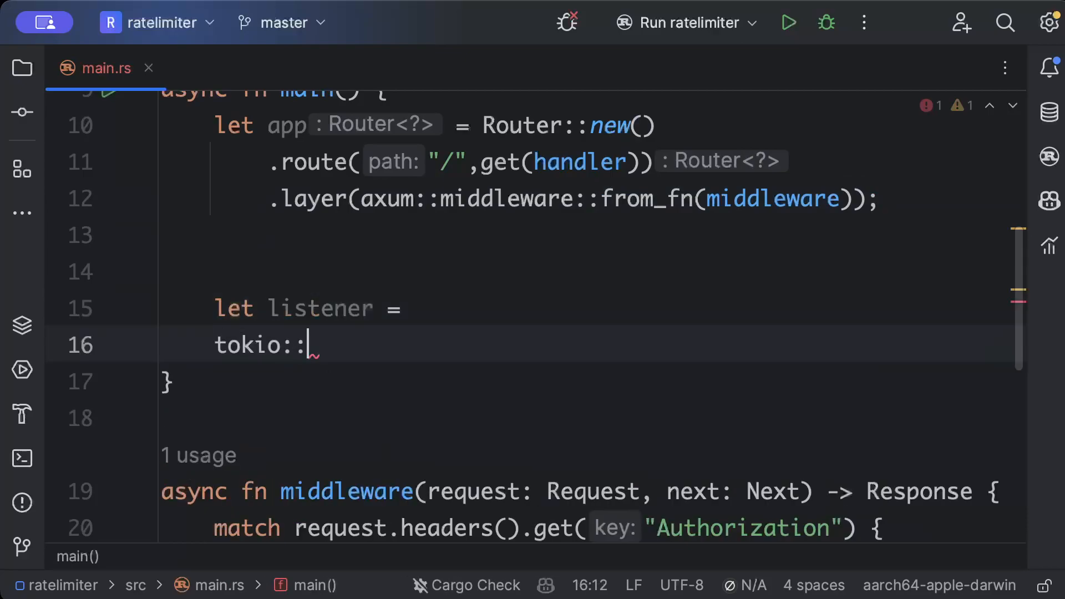
{"action": "type", "text": "net::"}
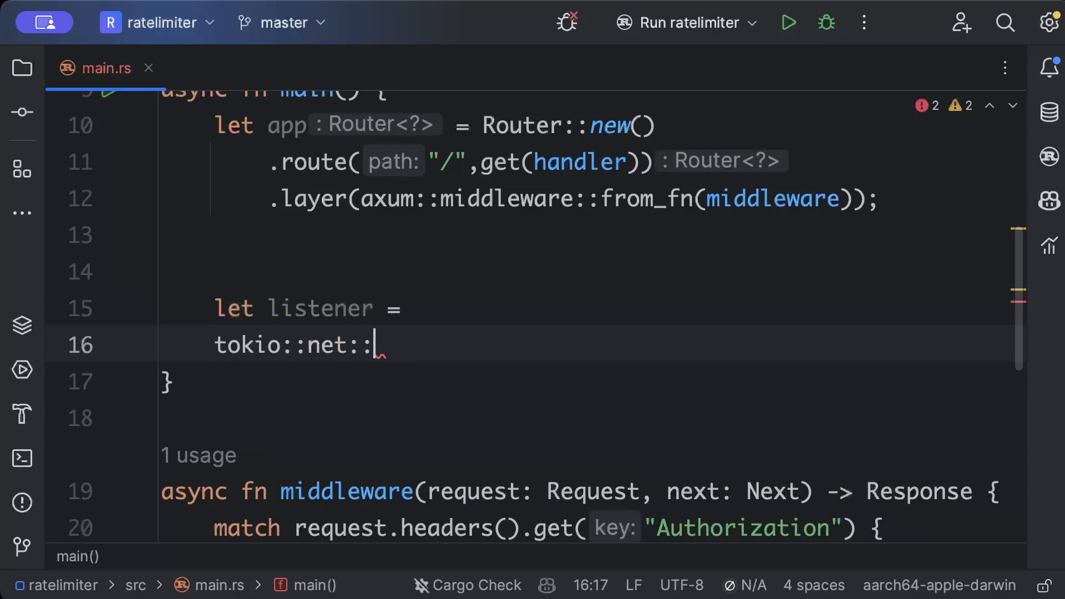
{"action": "key", "text": "Backspace"}
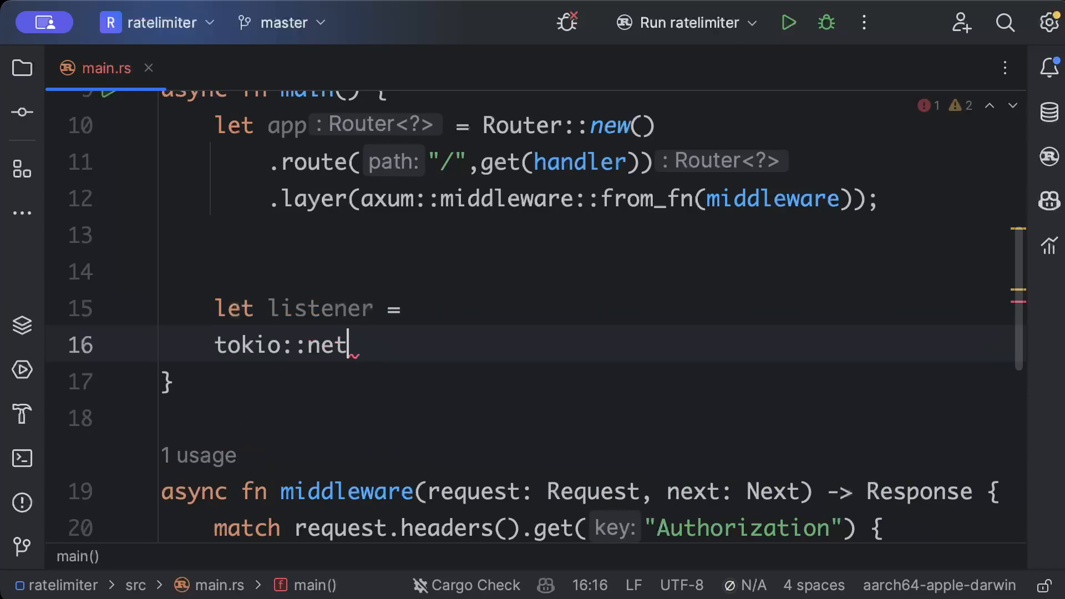
{"action": "type", "text": "::TcpListener::bind(\""}
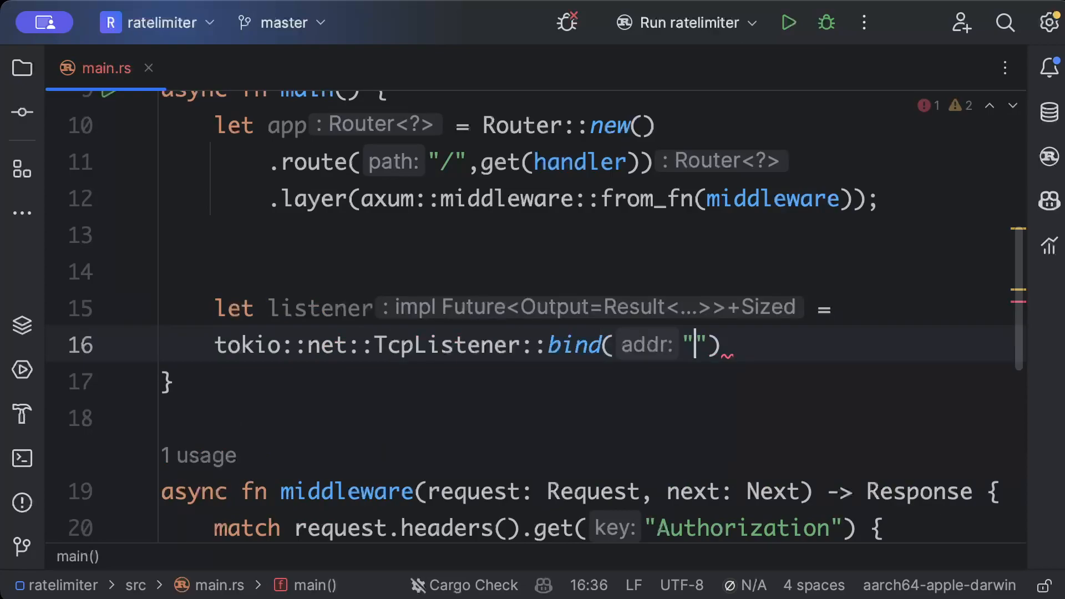
{"action": "type", "text": "0.0.0.0:"}
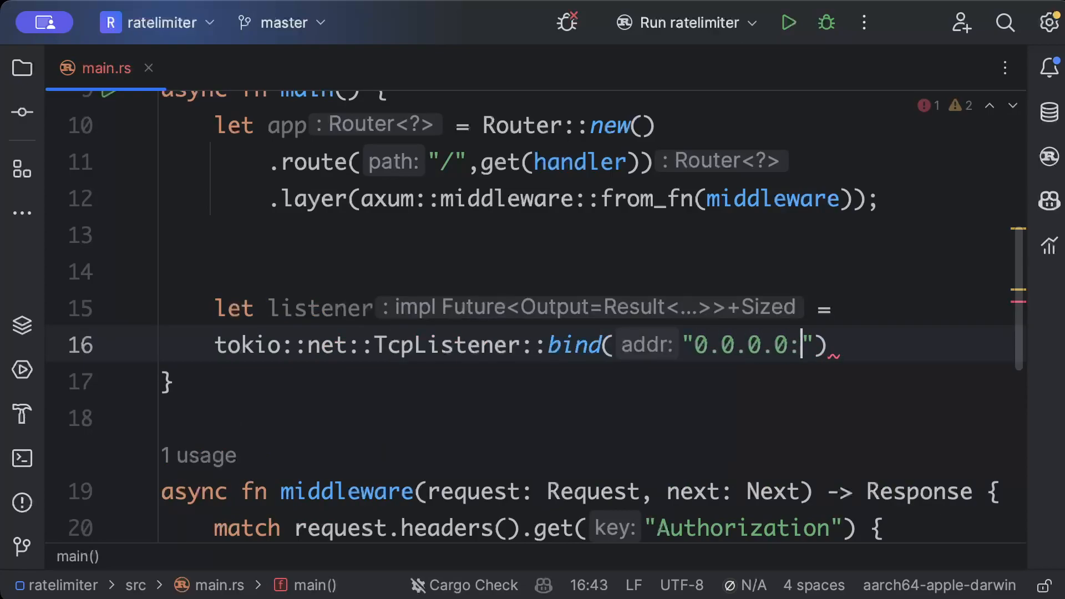
{"action": "type", "text": "3000"}
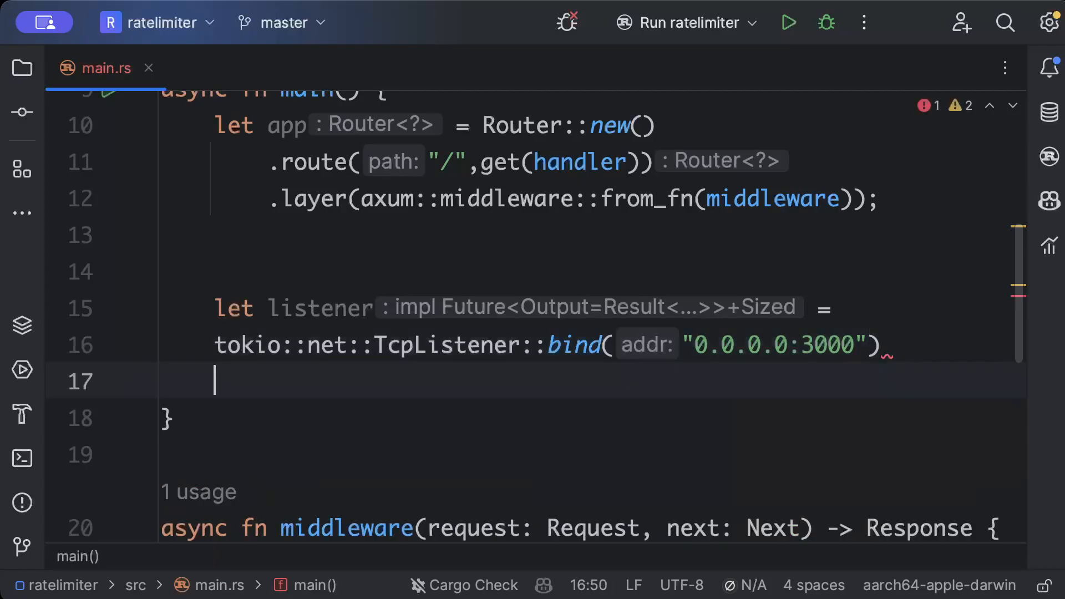
{"action": "type", "text": ".await"}
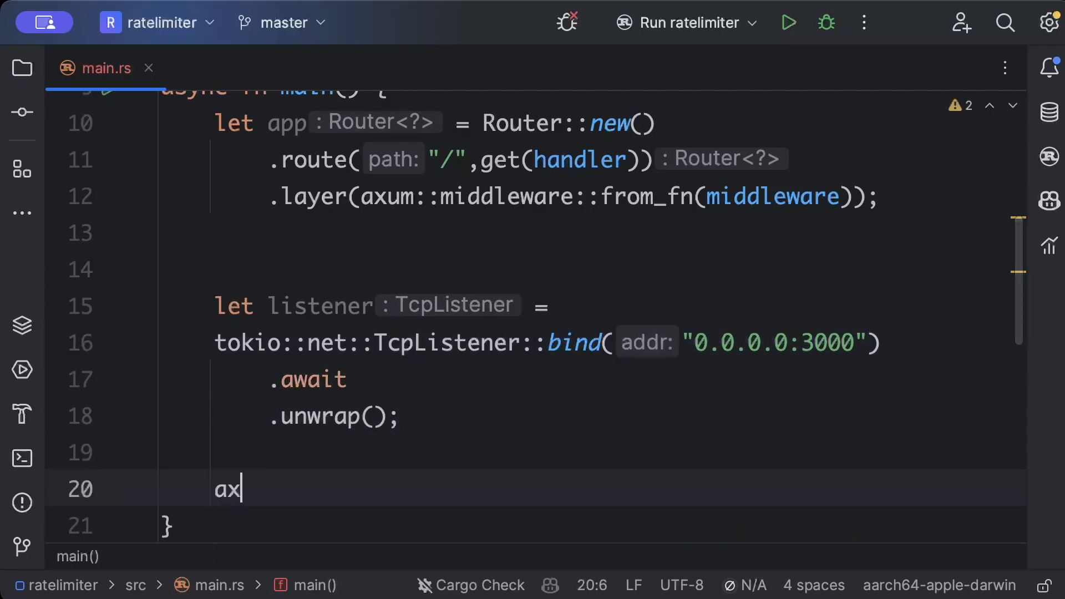
Serve the app with axum::serve(listener, app).await.unwrap()
{"action": "type", "text": "um::serve"}
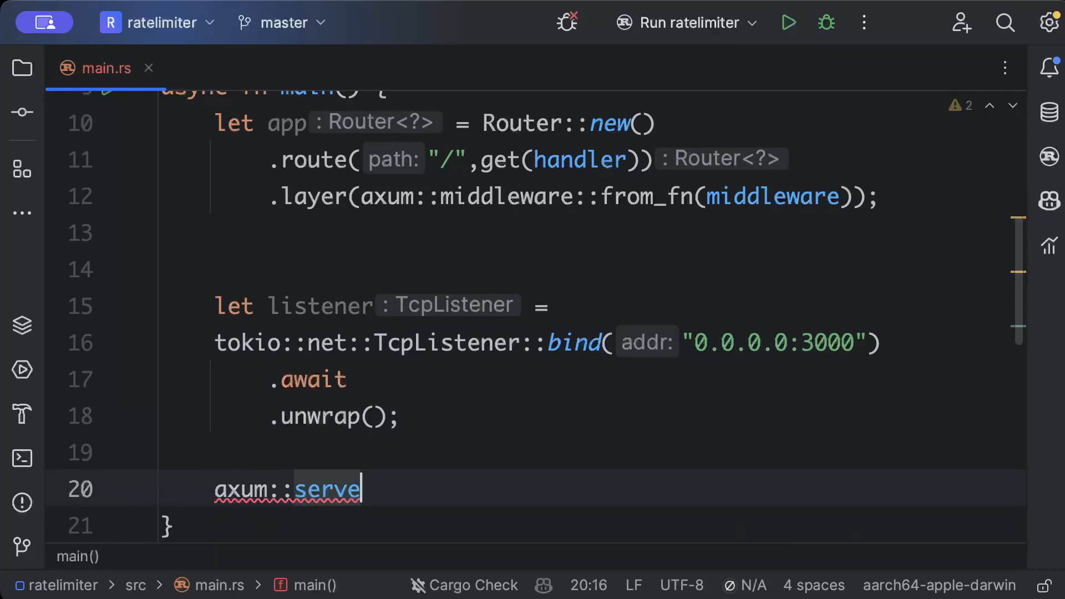
{"action": "type", "text": "(listener"}
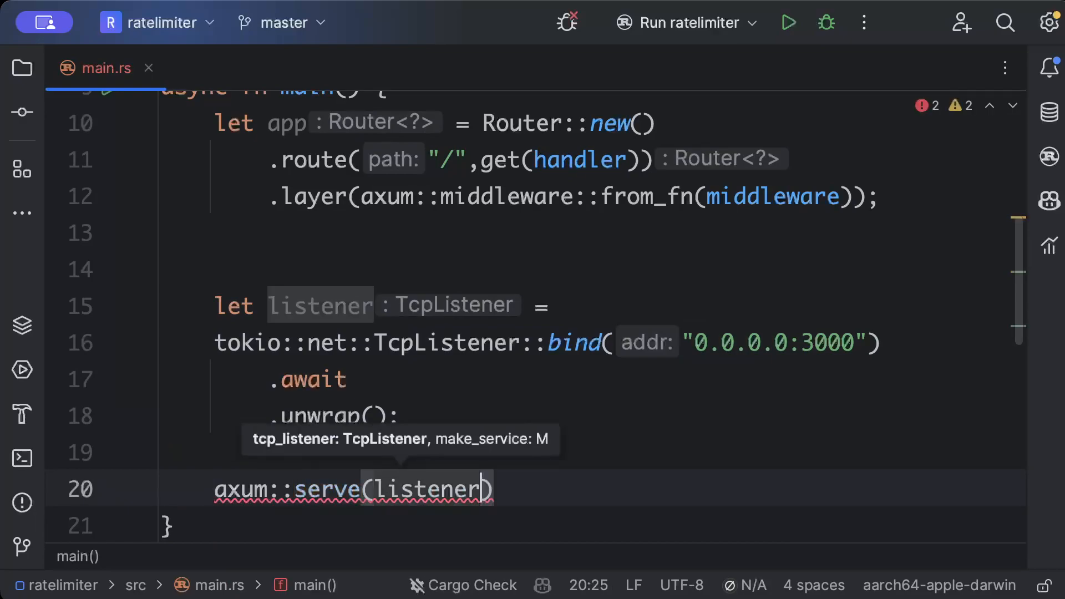
{"action": "type", "text": ", app"}
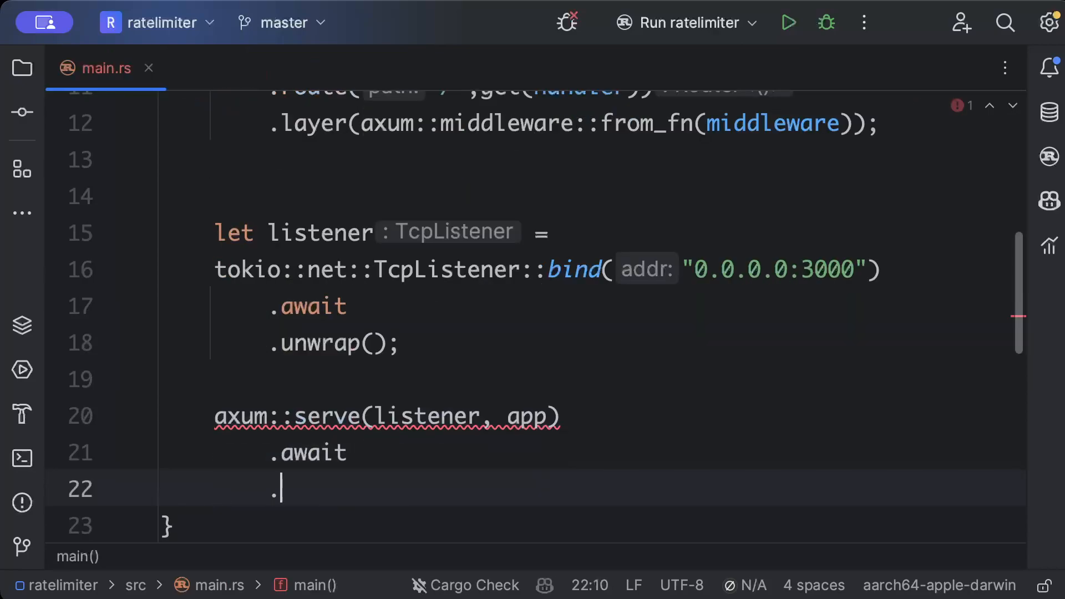
{"action": "type", "text": "unwrap();"}
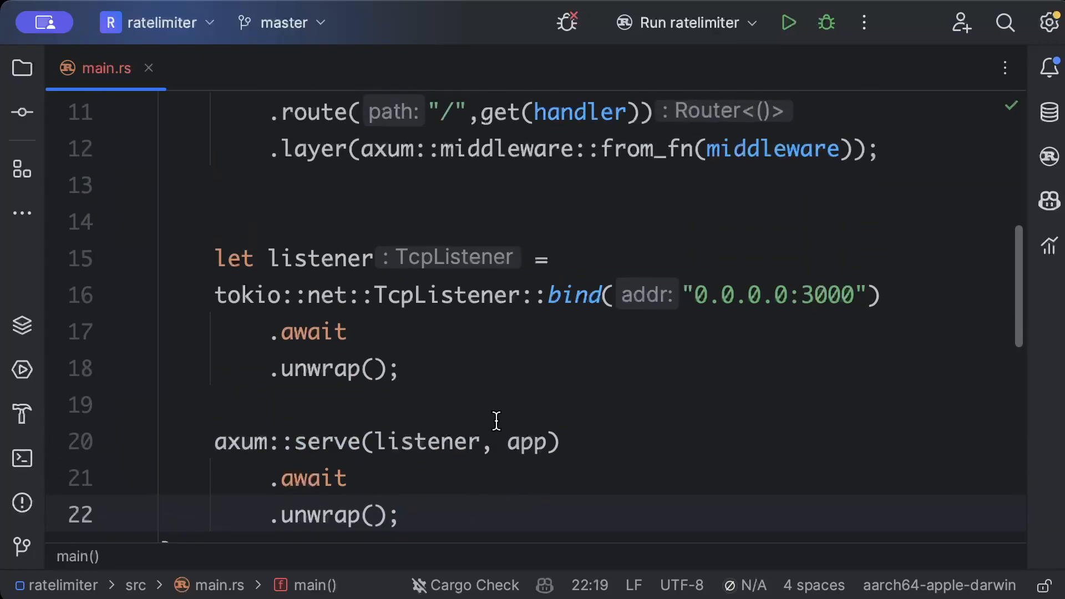
{"action": "type", "text": "println!(\"Serv"}
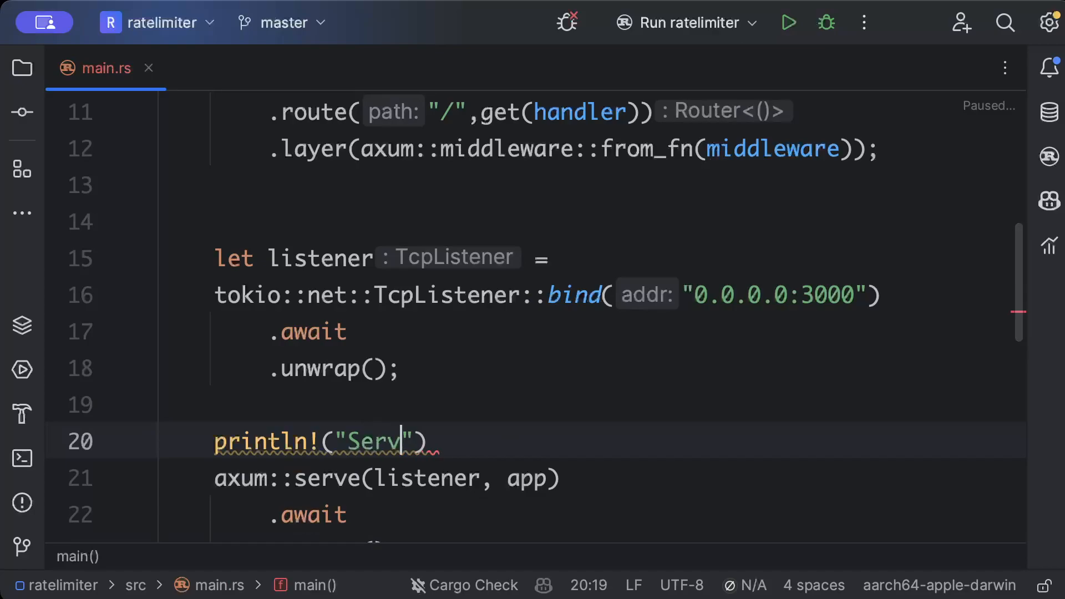
Print "Serving Now....!" before axum::serve and scroll back to the top of main.rs
{"action": "type", "text": "ing Now.....!"}
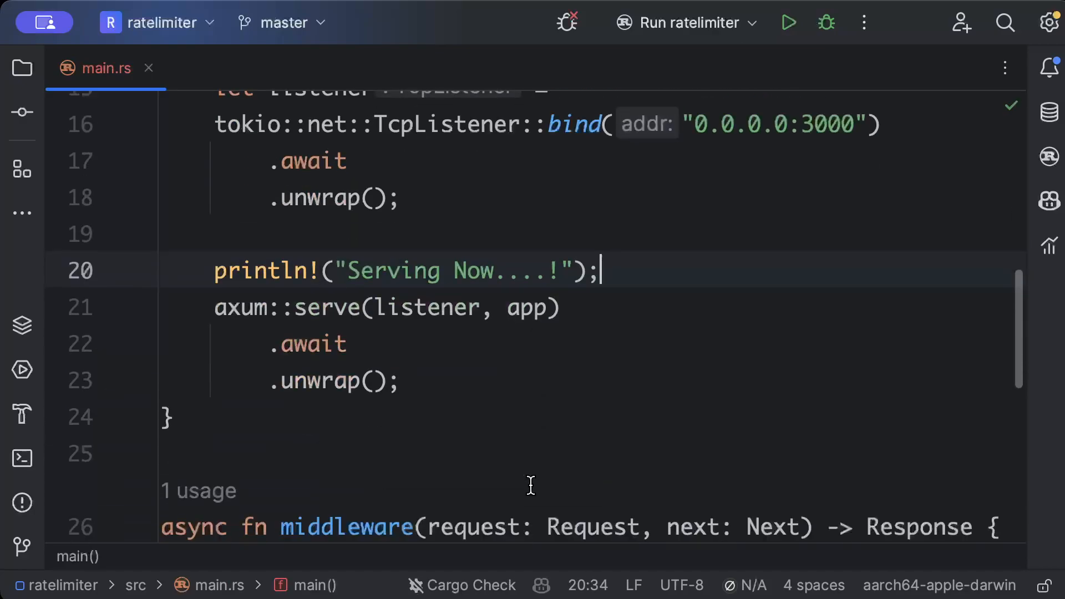
{"action": "scroll", "scroll_direction": "up", "scroll_amount": 3}
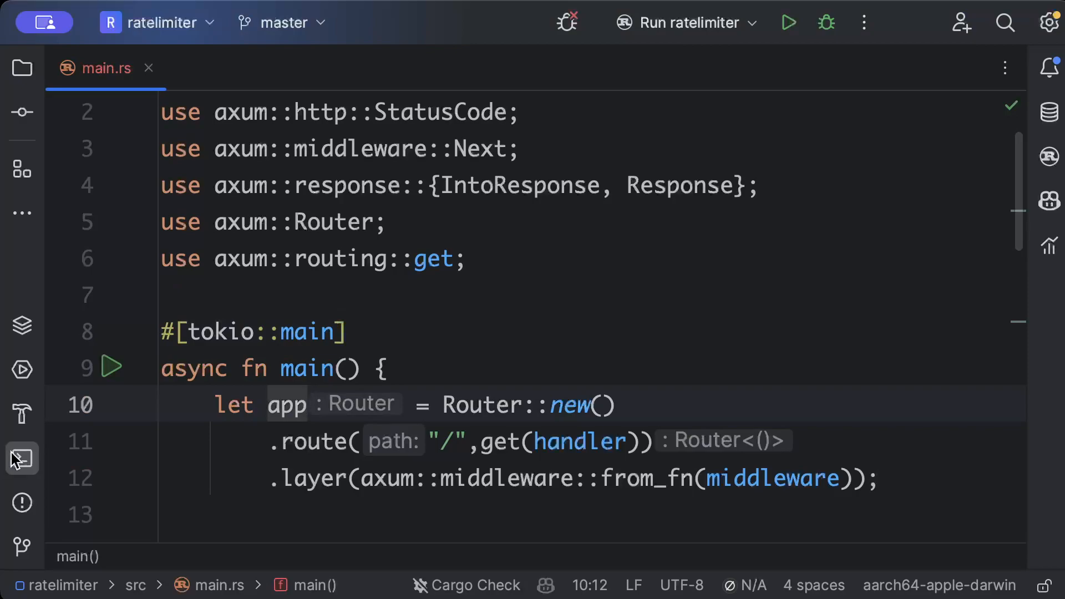
Start the server with cargo run --quiet in the terminal, then switch to Insomnia
{"action": "left_click", "coordinate": [23, 458]}
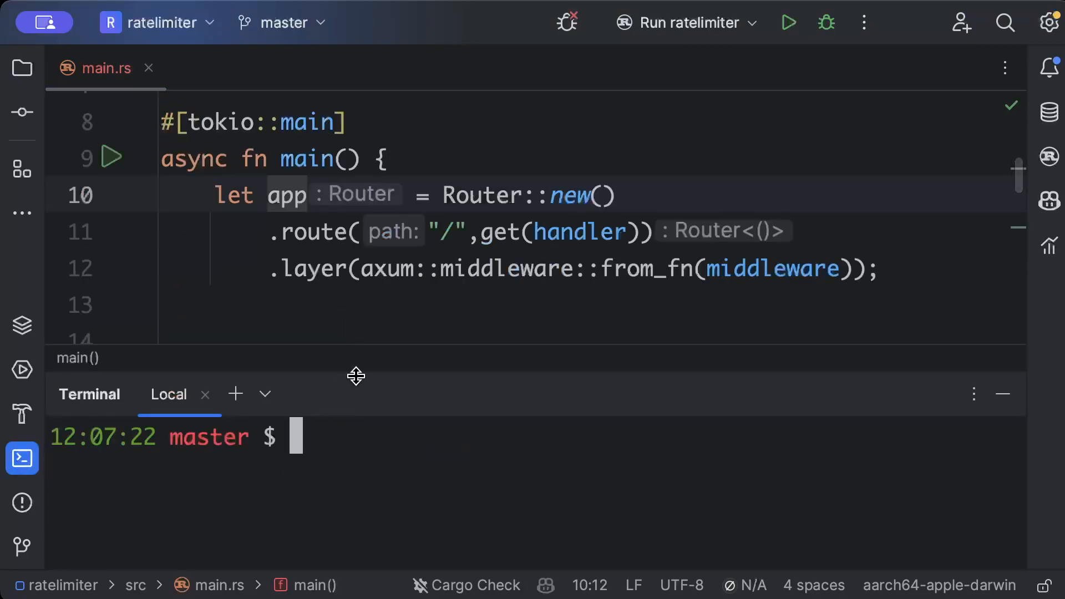
{"action": "type", "text": "cargo run"}
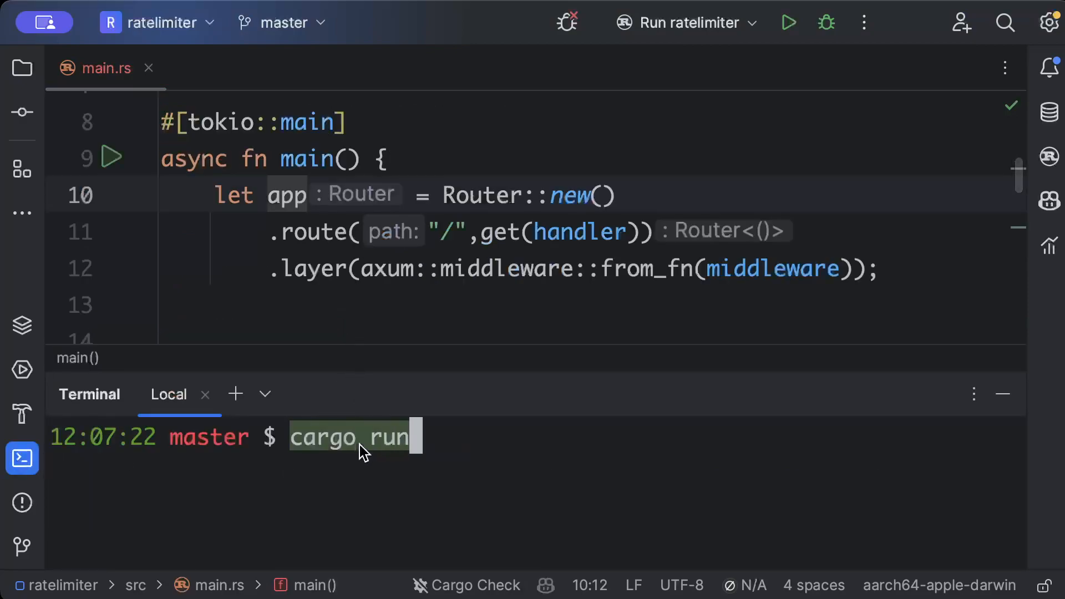
{"action": "type", "text": "--quiet"}
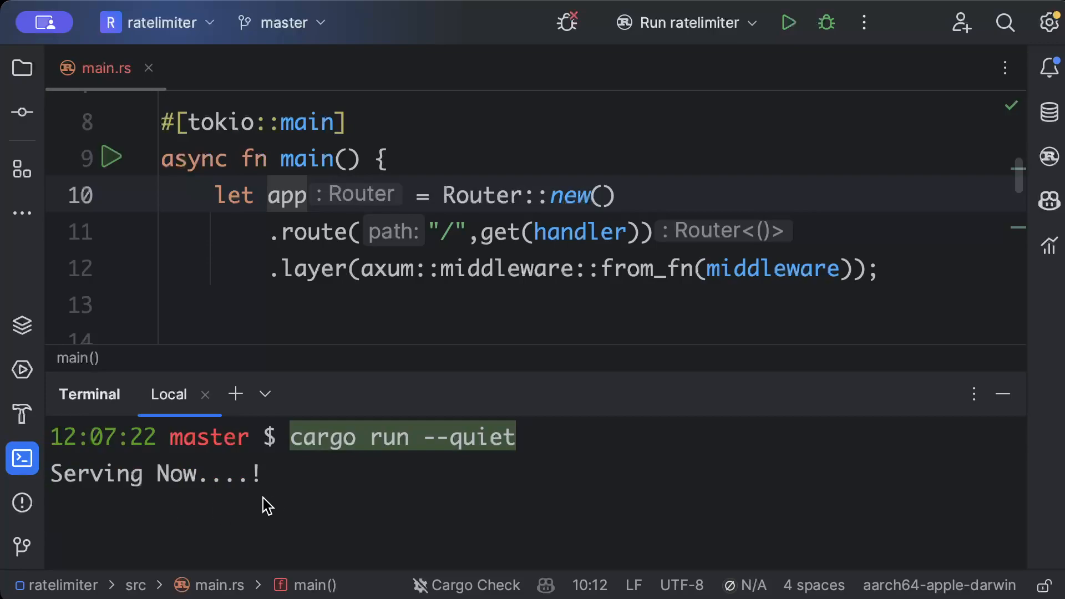
{"action": "left_click", "coordinate": [536, 268]}
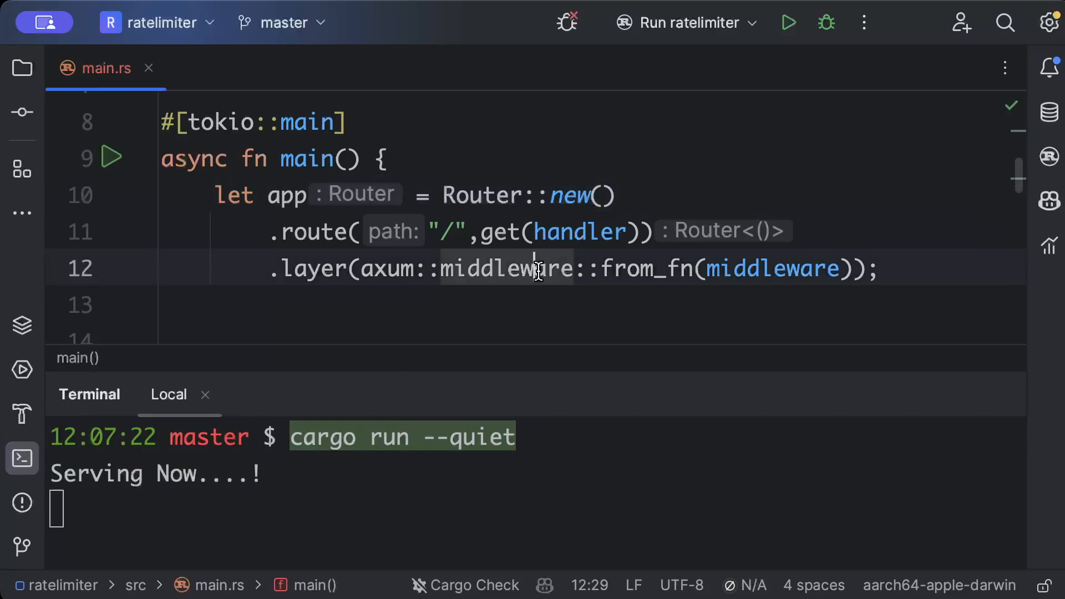
{"action": "left_click", "coordinate": [617, 196]}
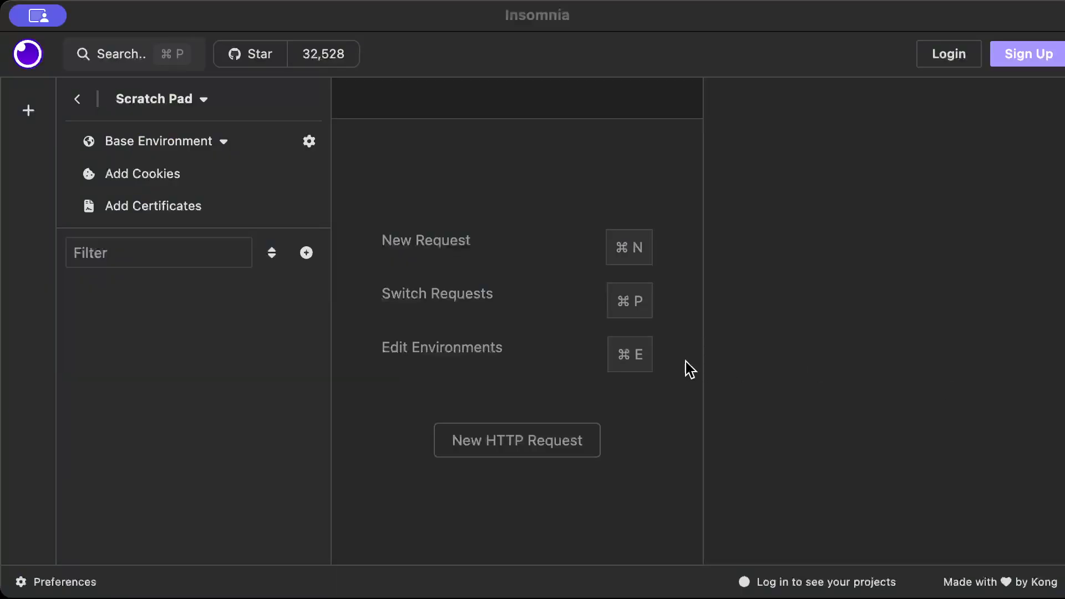
Create a new Insomnia HTTP request to localhost:3000 and send it, getting 403 Forbidden
{"action": "left_click", "coordinate": [305, 252]}
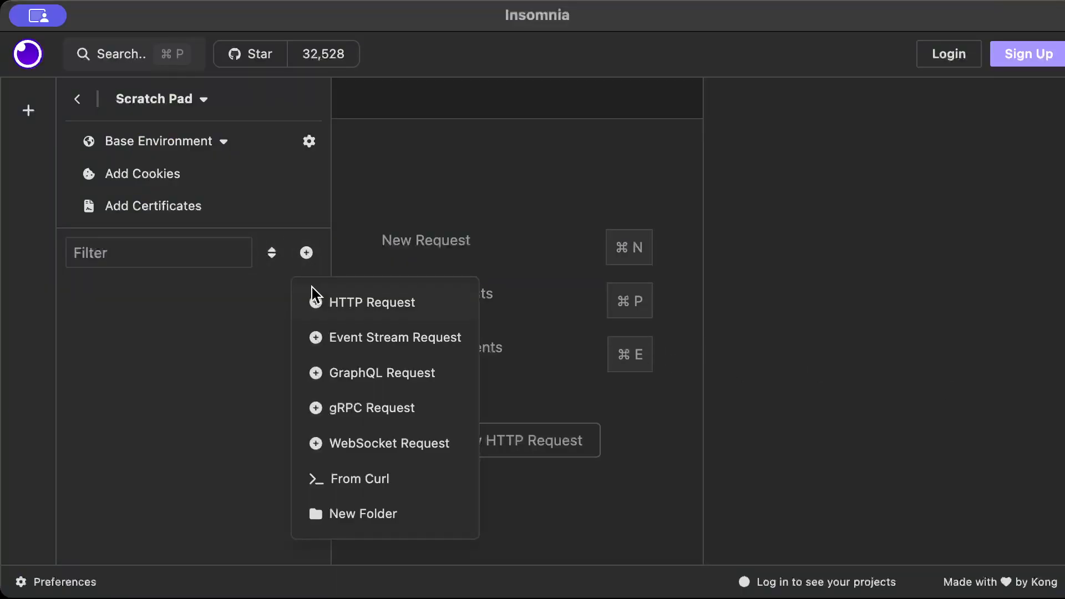
{"action": "left_click", "coordinate": [370, 302]}
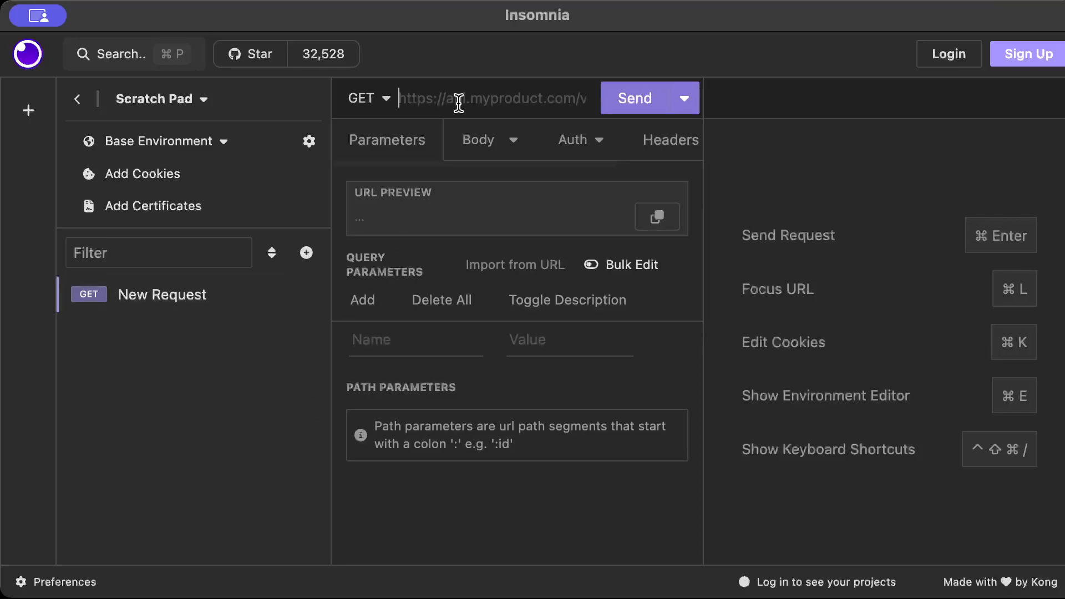
{"action": "type", "text": "localhost:"}
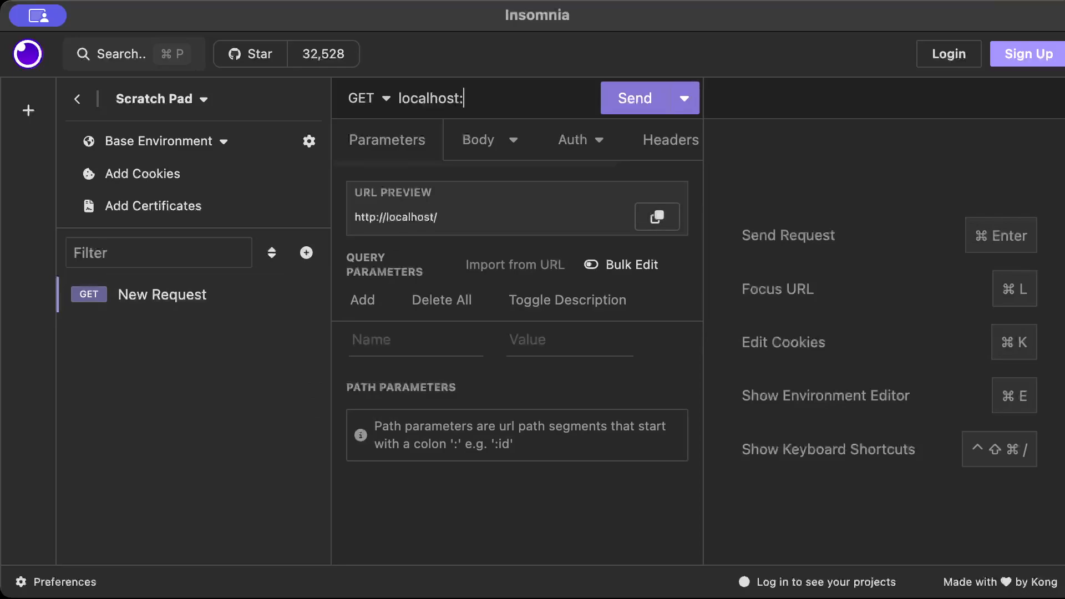
{"action": "type", "text": "3000"}
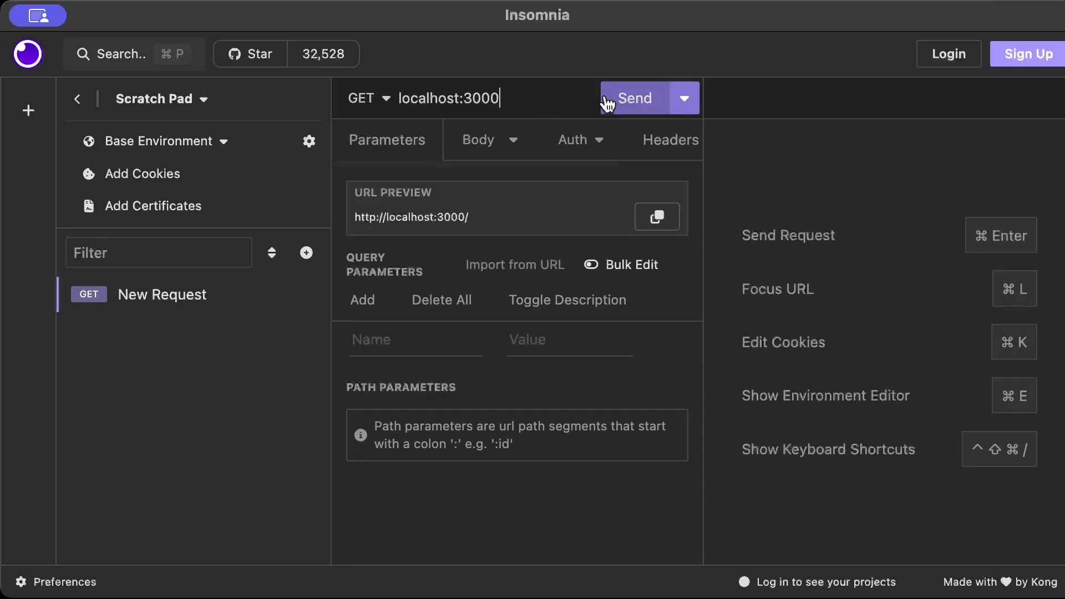
{"action": "left_click", "coordinate": [633, 98]}
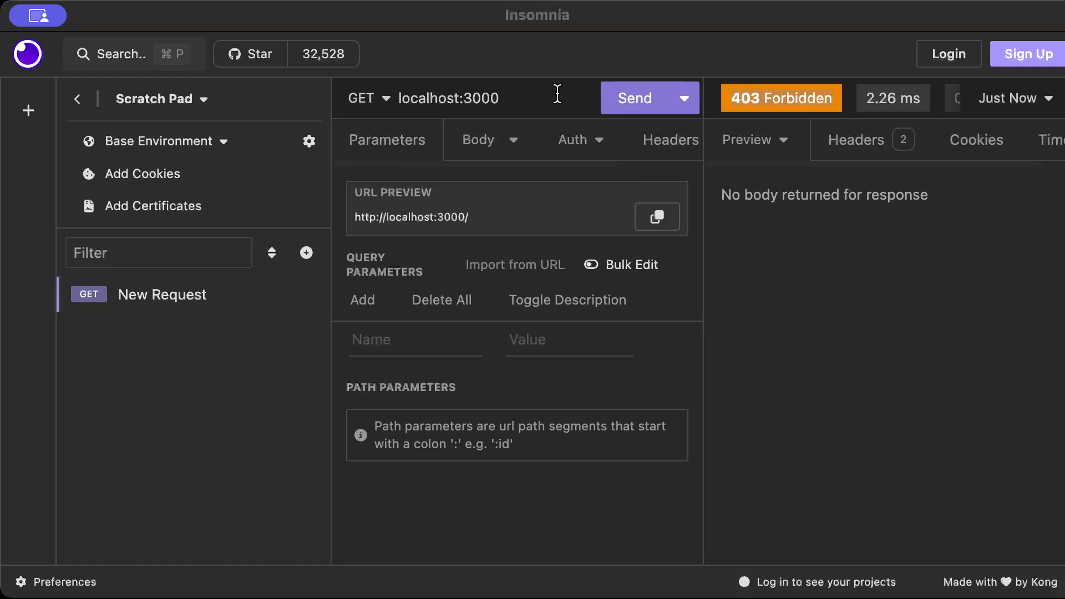
{"action": "mouse_move", "coordinate": [558, 93]}
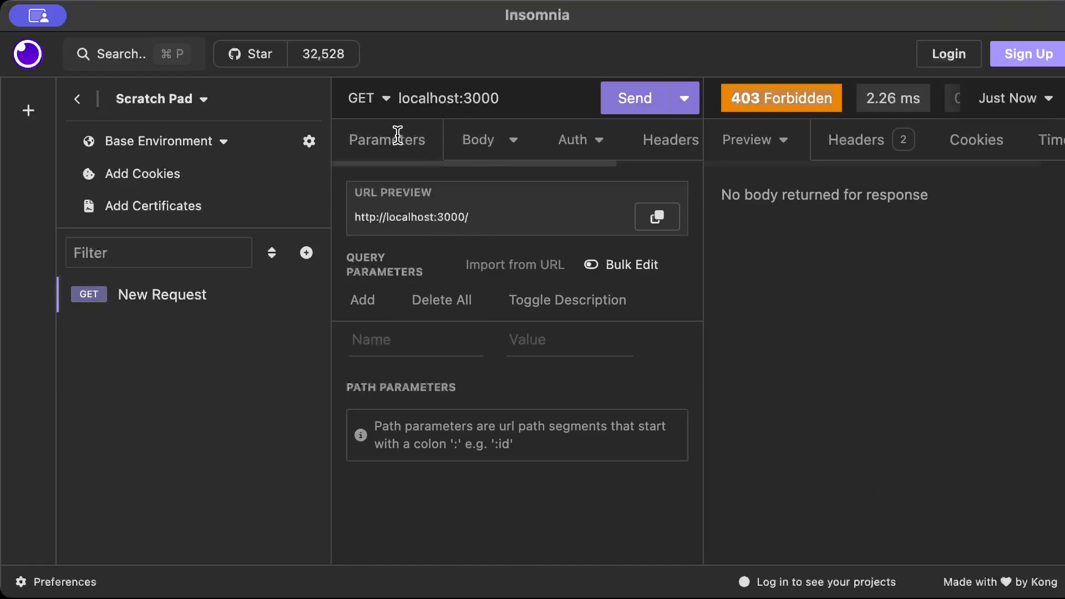
{"action": "left_click", "coordinate": [670, 140]}
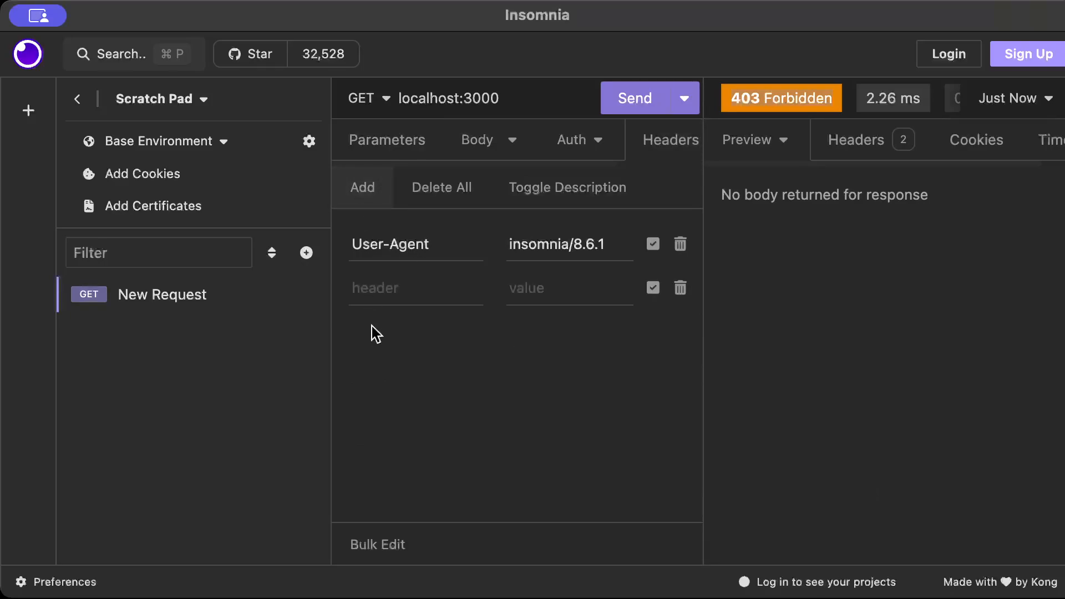
{"action": "type", "text": "Authorization"}
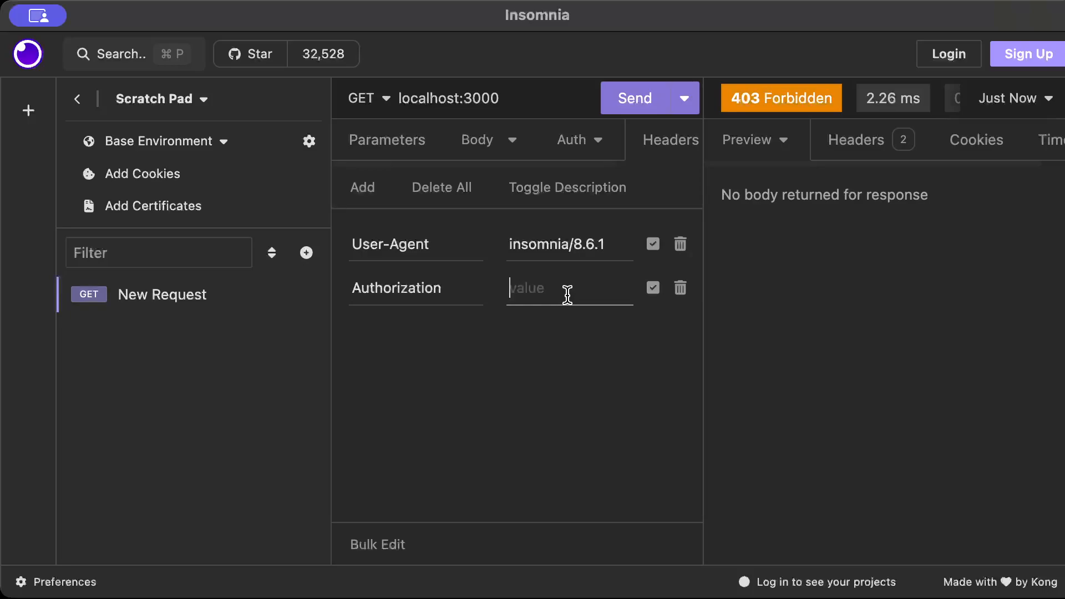
{"action": "type", "text": "cosdmcsomx"}
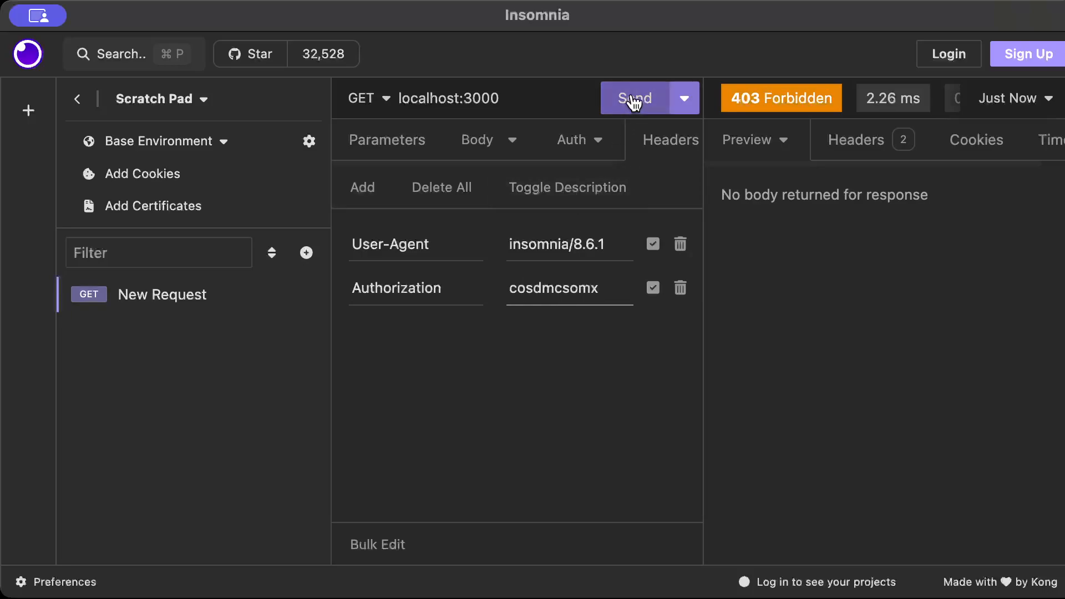
{"action": "left_click", "coordinate": [635, 98]}
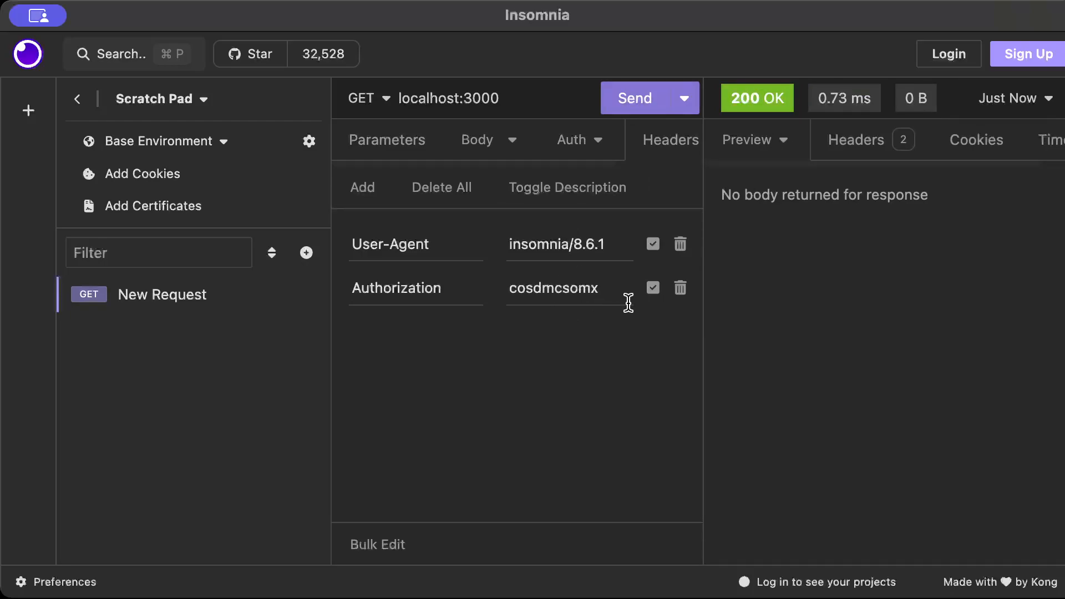
{"action": "left_click", "coordinate": [651, 287]}
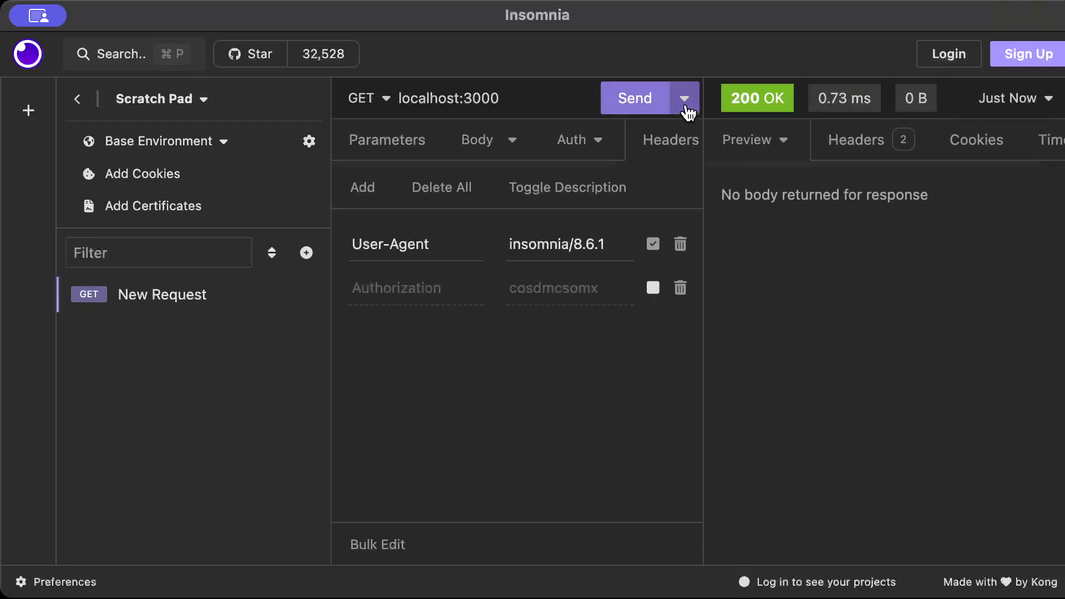
{"action": "left_click", "coordinate": [633, 98]}
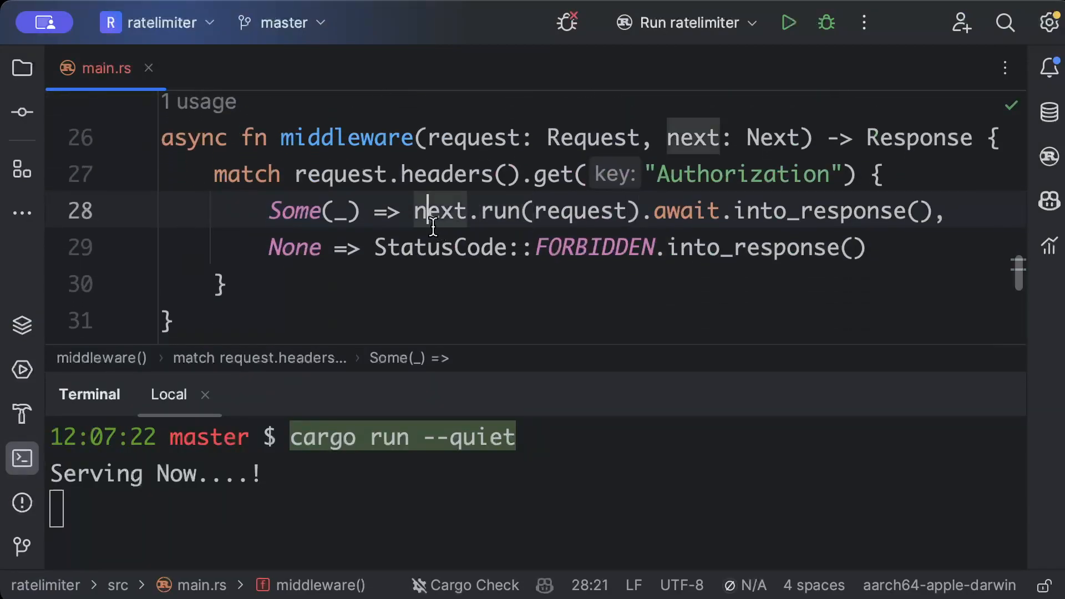
{"action": "left_click_drag", "start_coordinate": [413, 211], "coordinate": [638, 211]}
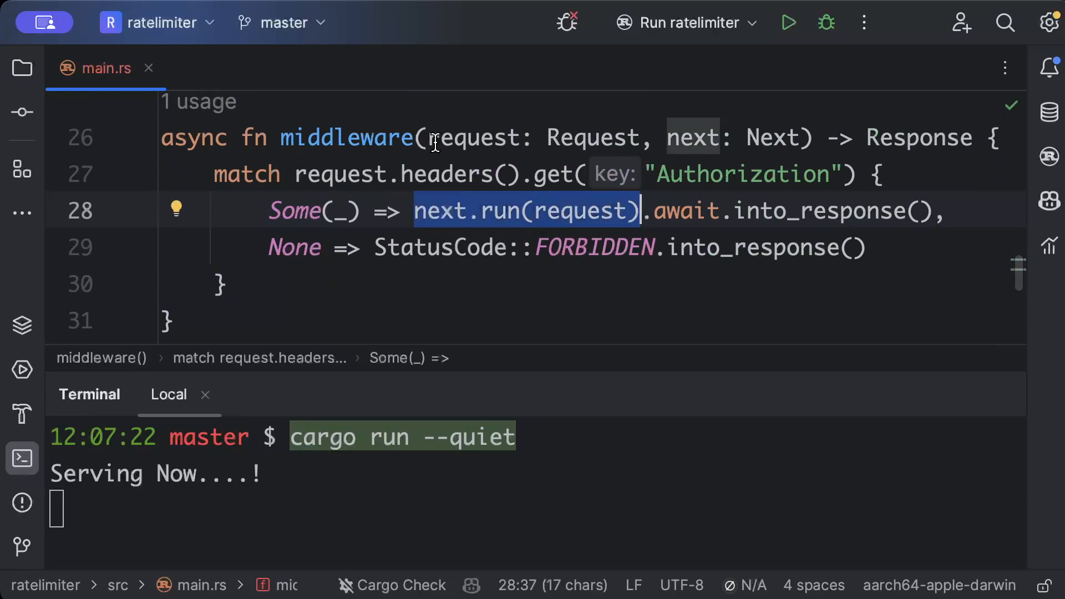
{"action": "mouse_move", "coordinate": [727, 219]}
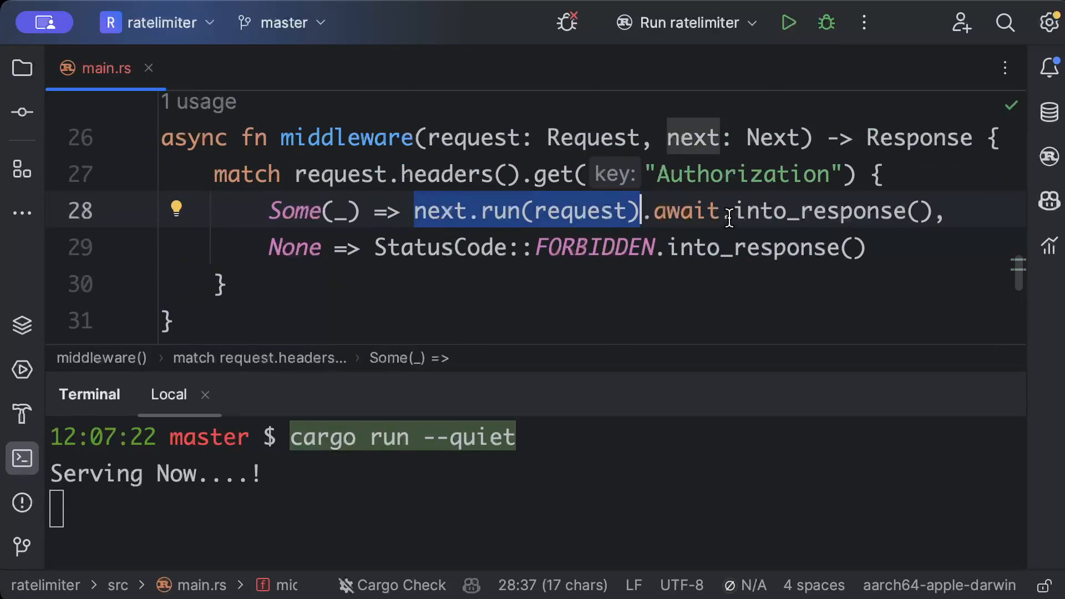
{"action": "double_click", "coordinate": [688, 211]}
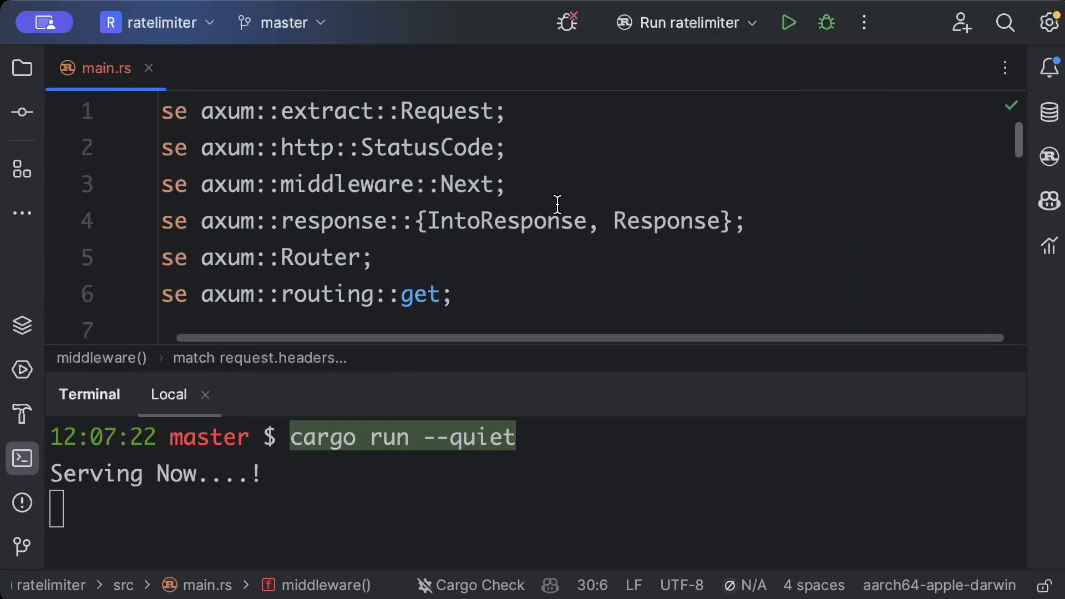
{"action": "scroll", "scroll_direction": "down", "scroll_amount": 3}
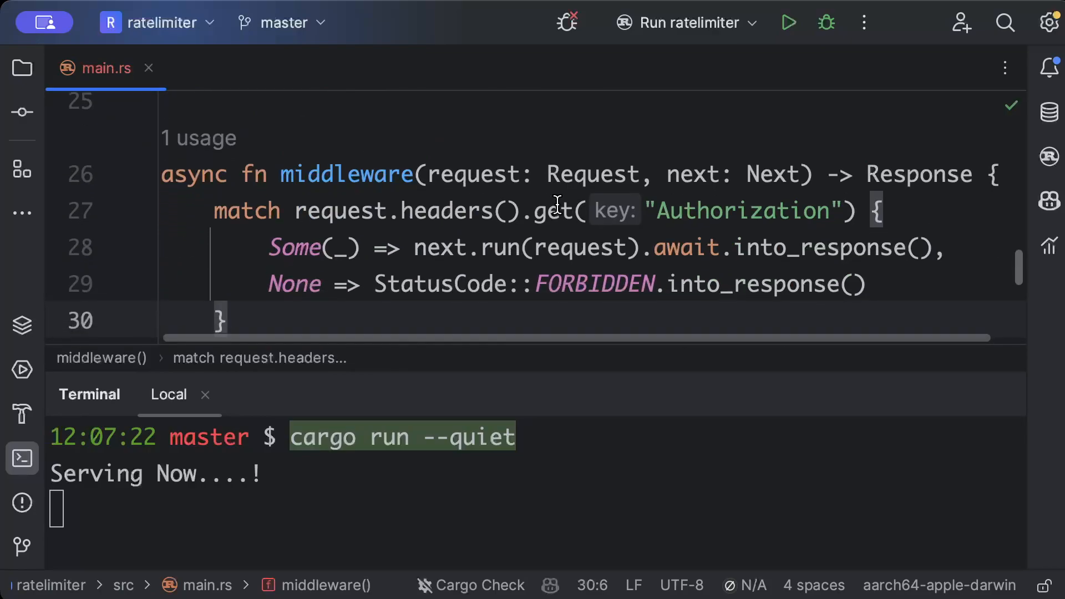